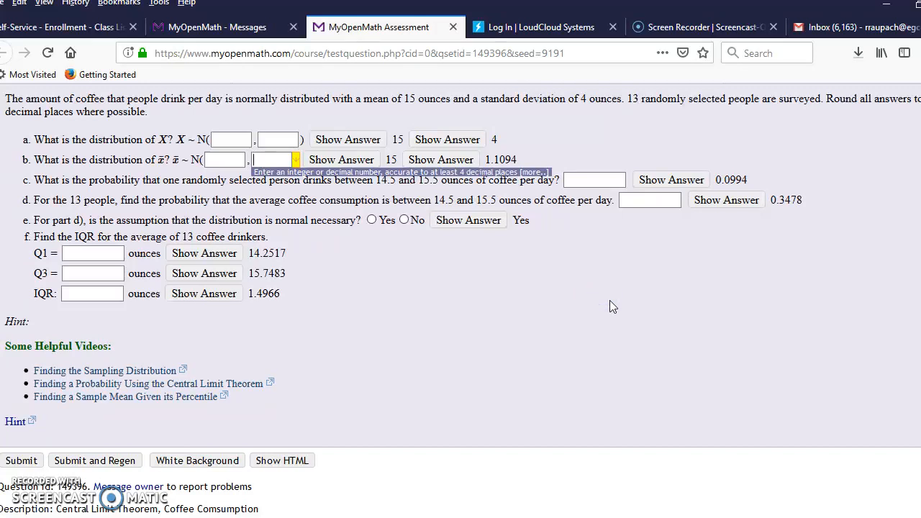
mouse_move(406, 113)
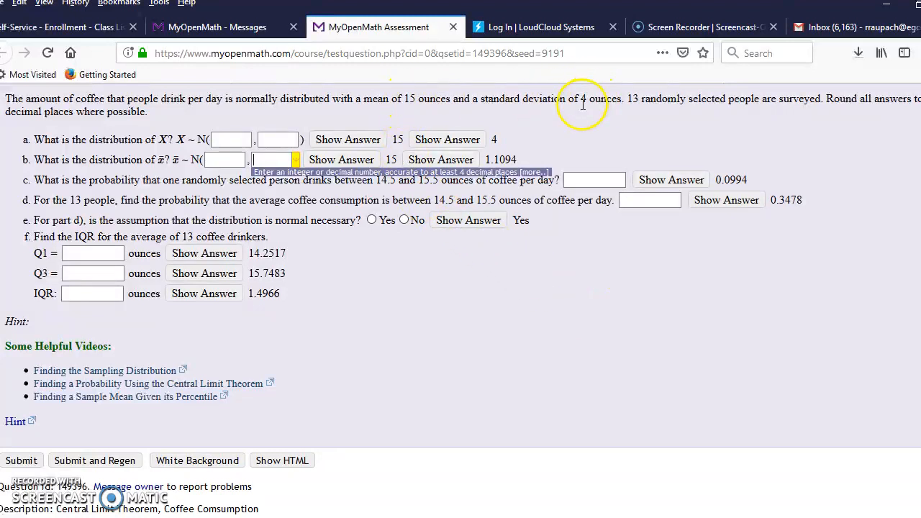
mouse_move(471, 129)
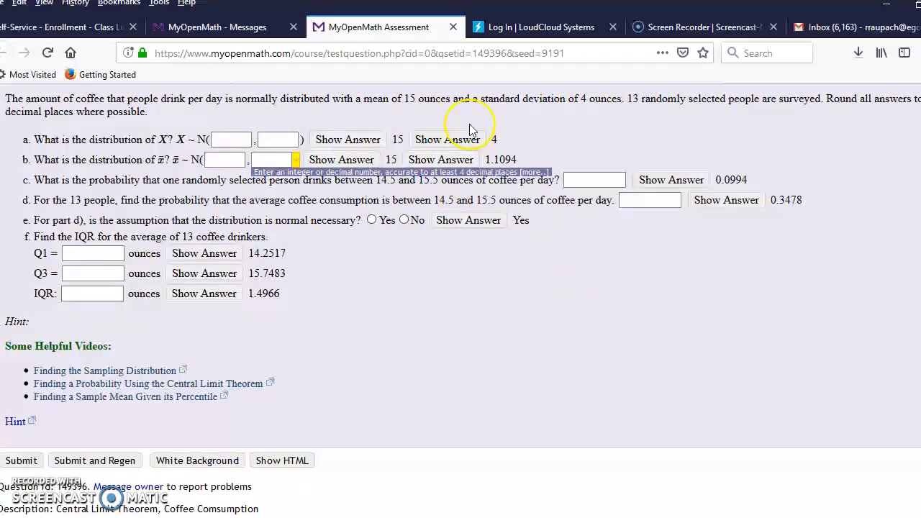
mouse_move(402, 116)
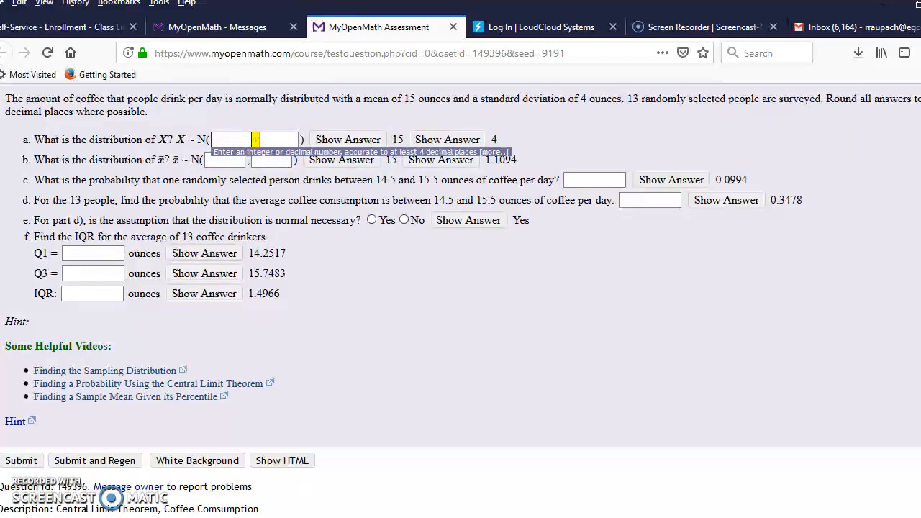
Fill part a's normal distribution boxes with mean 15 and standard deviation 4
text(15)
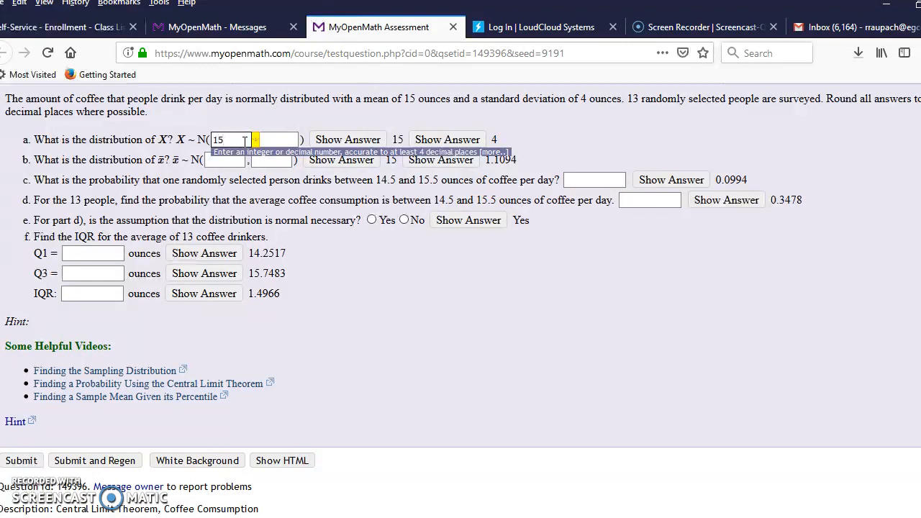
click(276, 138)
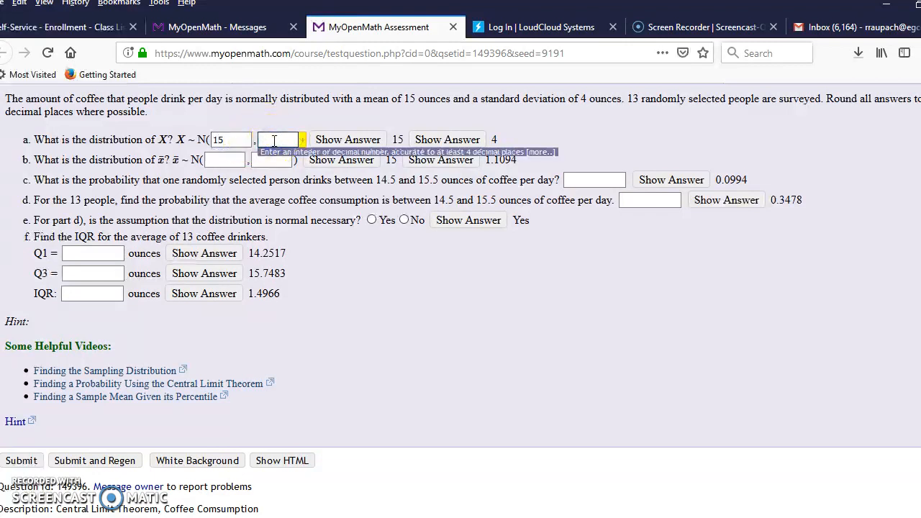
text(4)
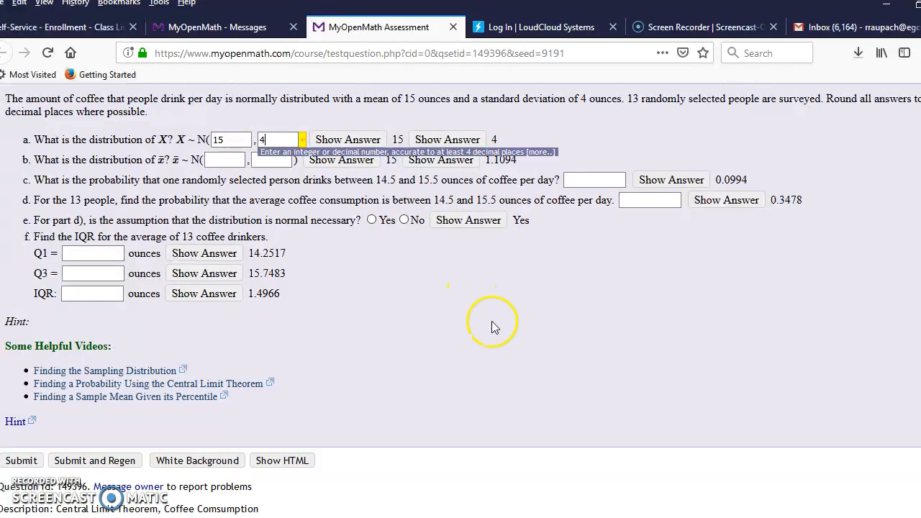
mouse_move(343, 115)
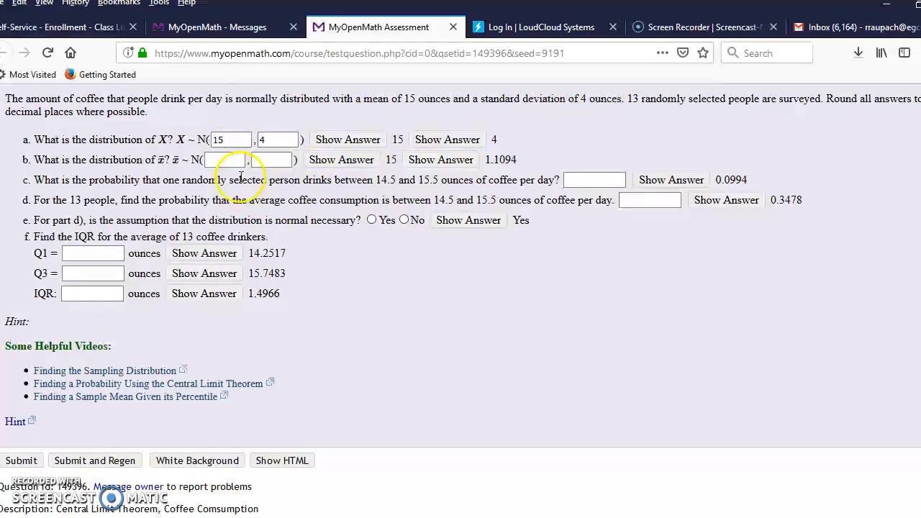
Fill part b's mean box with 15 and move to its standard deviation box
click(247, 159)
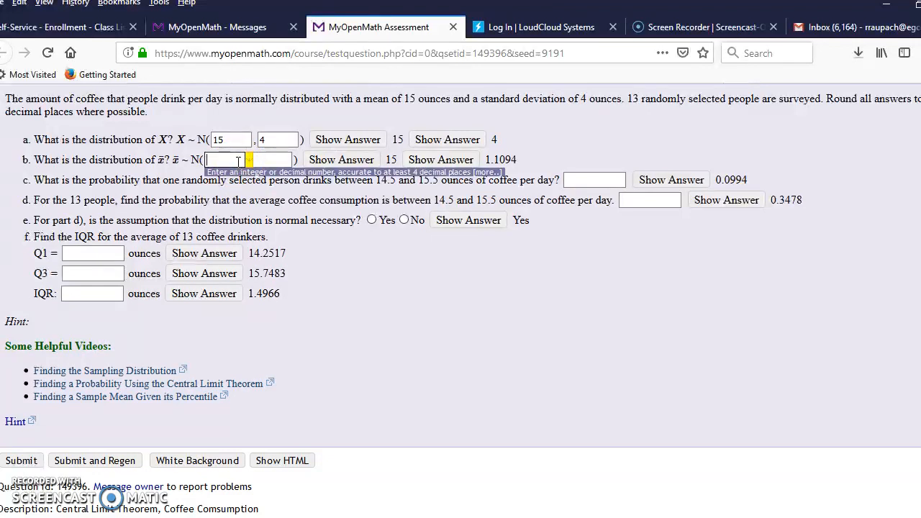
text(15)
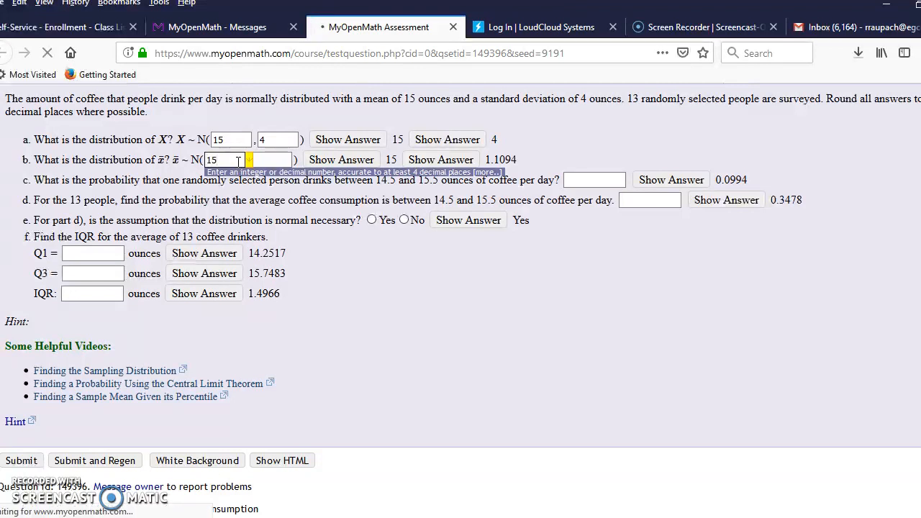
click(22, 460)
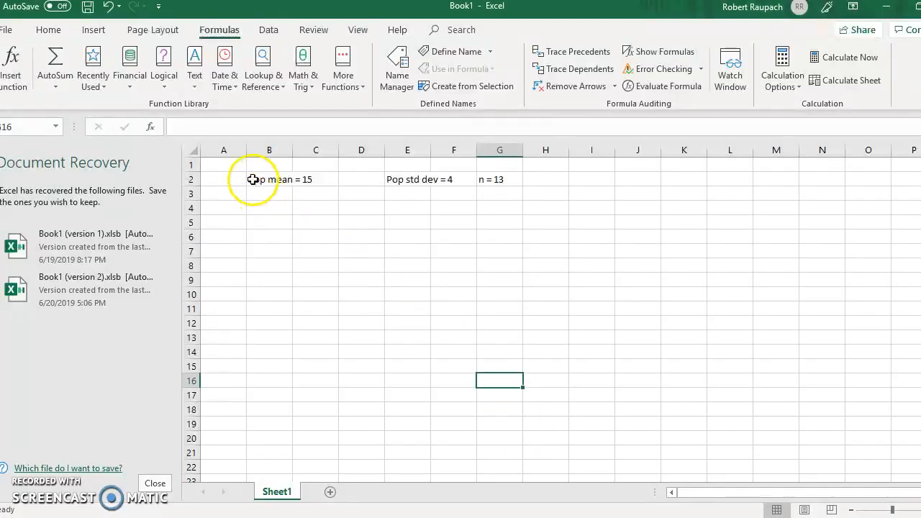
mouse_move(276, 224)
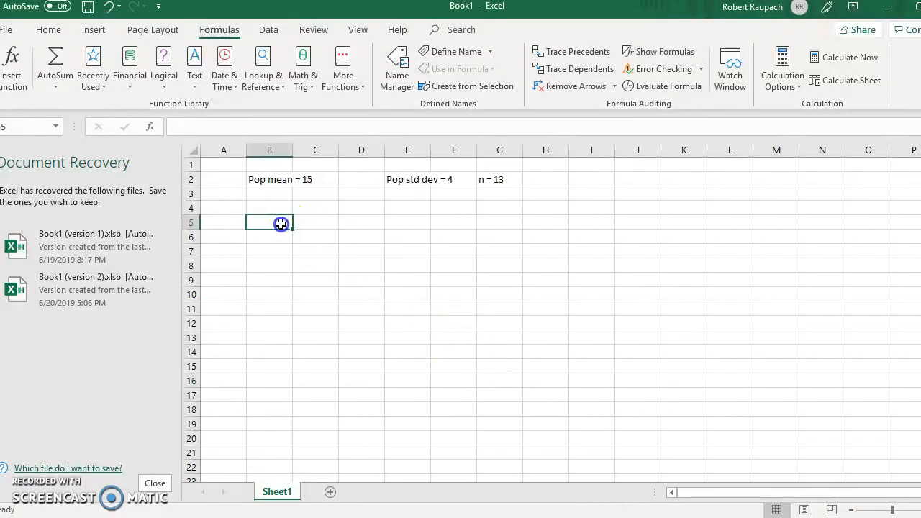
Enter =4/SQRT(13) in B5, giving the sample standard deviation 1.1094
text(=)
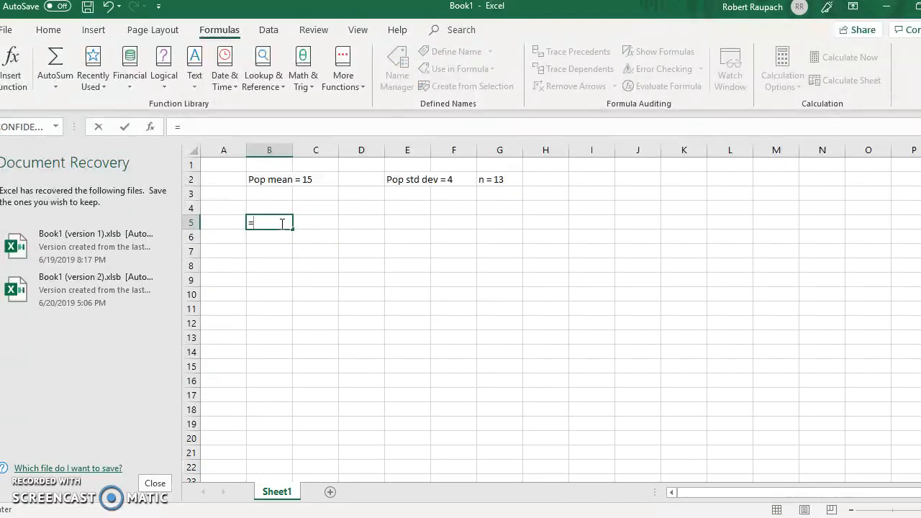
text(4)
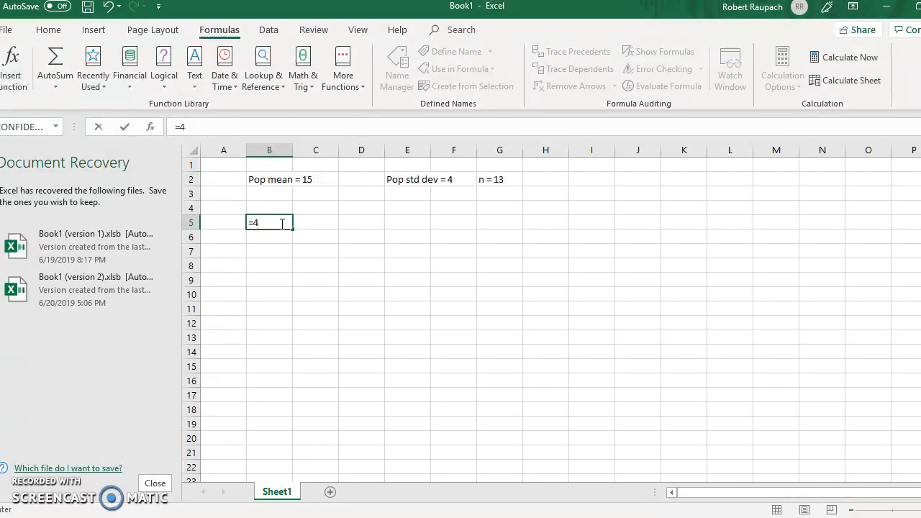
text(/)
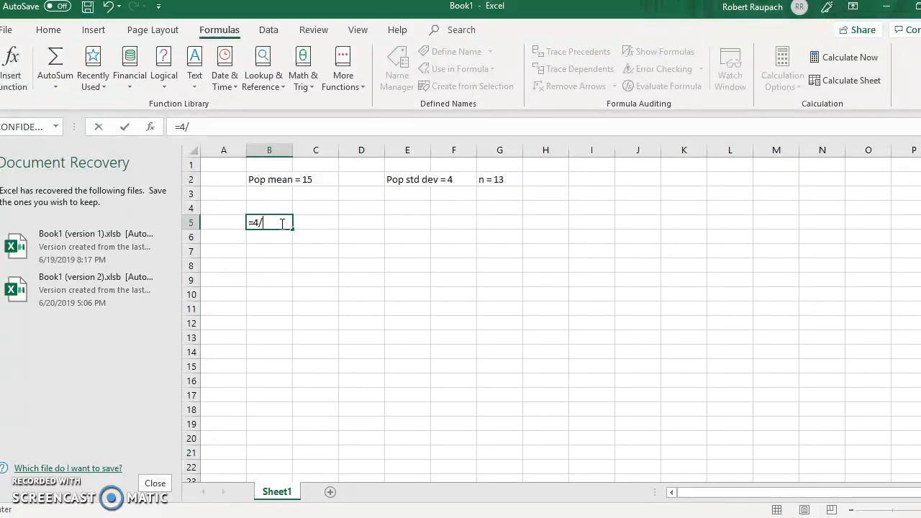
text(sqrt)
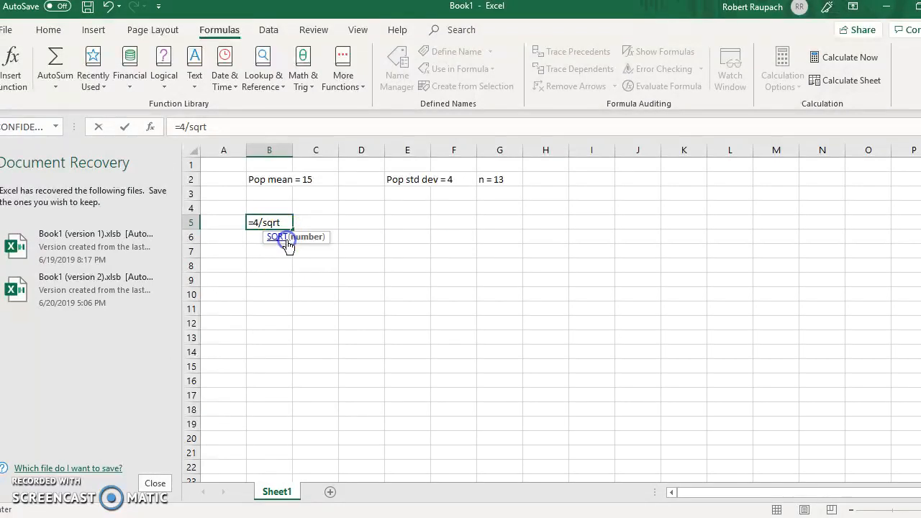
text(SQRT()
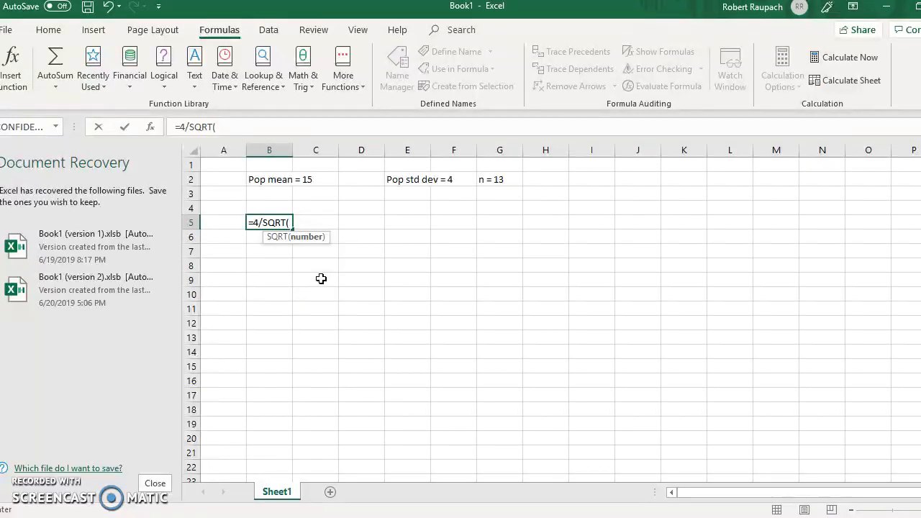
text(13)
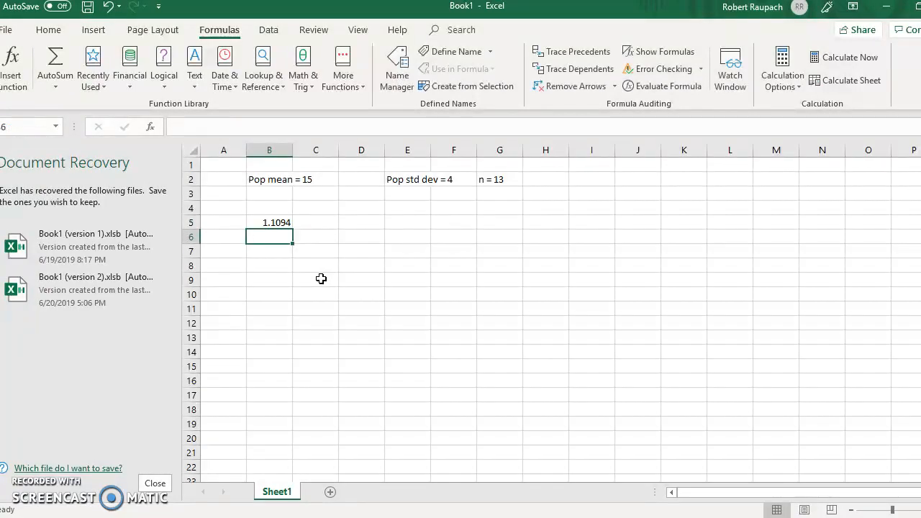
Label the 1.1094 result 'sample st dev' in the cell beside it
click(315, 222)
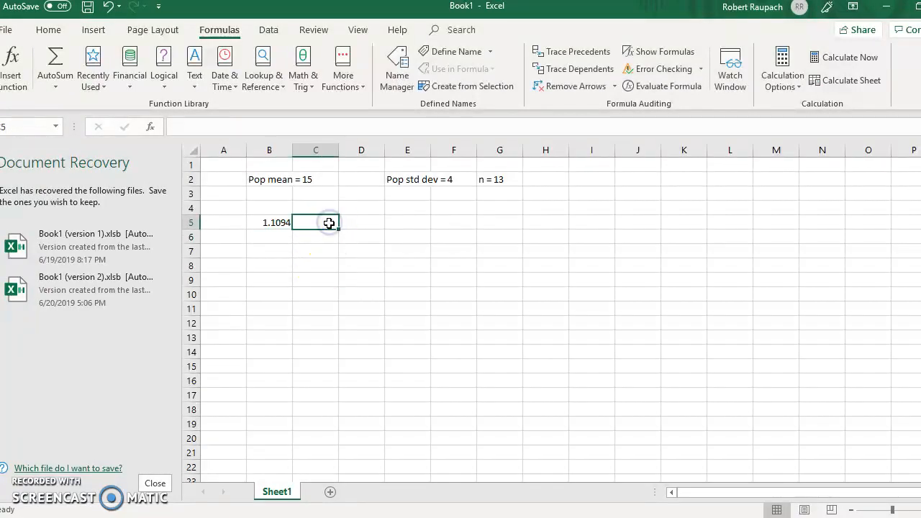
text(sample st dev)
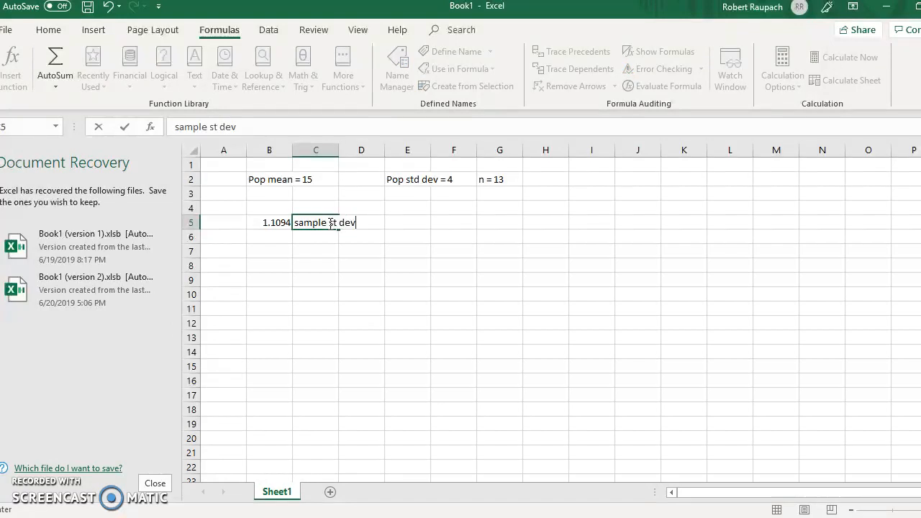
key(enter)
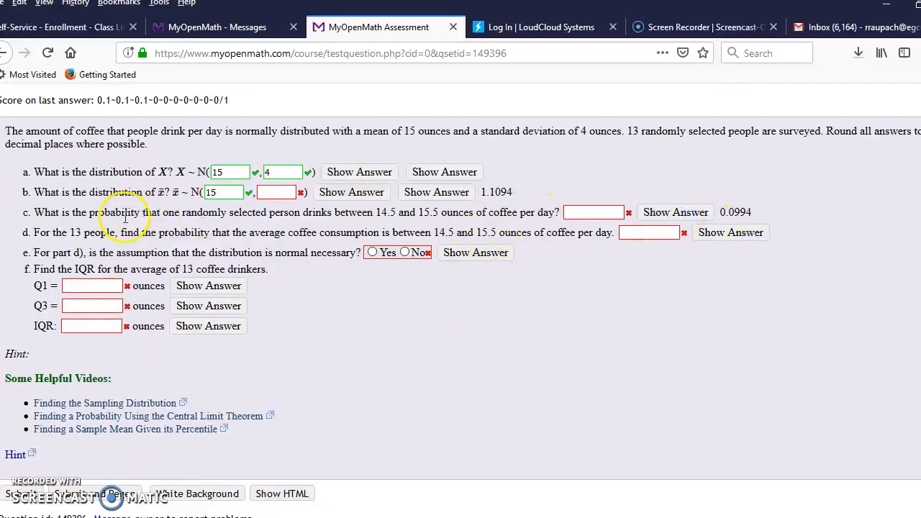
mouse_move(323, 228)
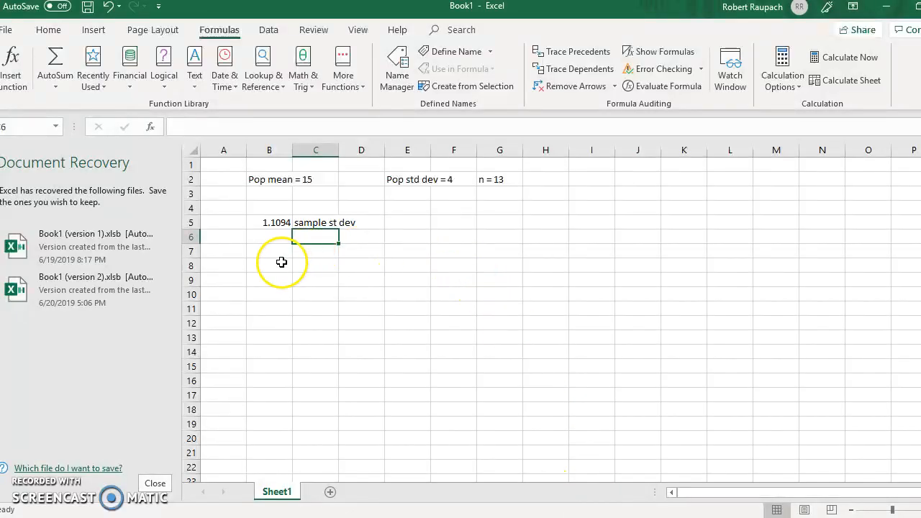
Enter the bounds 14.5 in B9 and 15.5 in B11 under a 'p' heading in C8
click(269, 265)
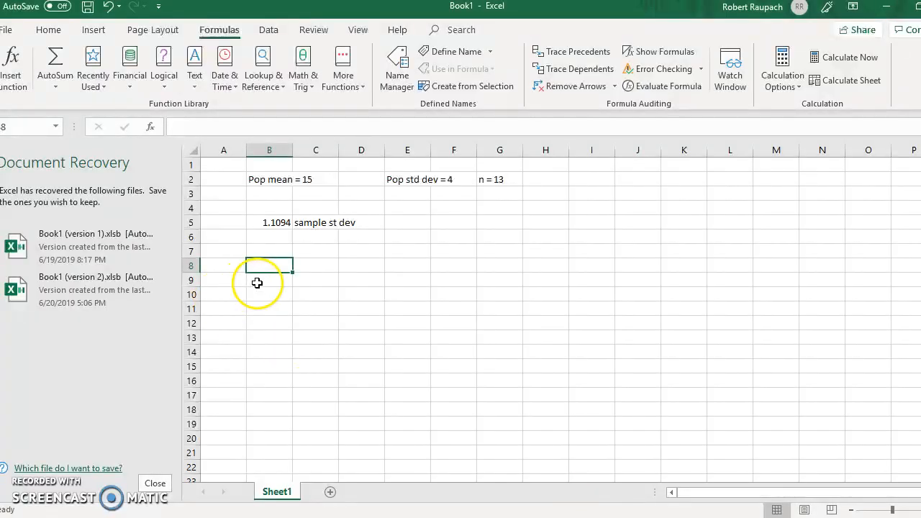
text(14.5)
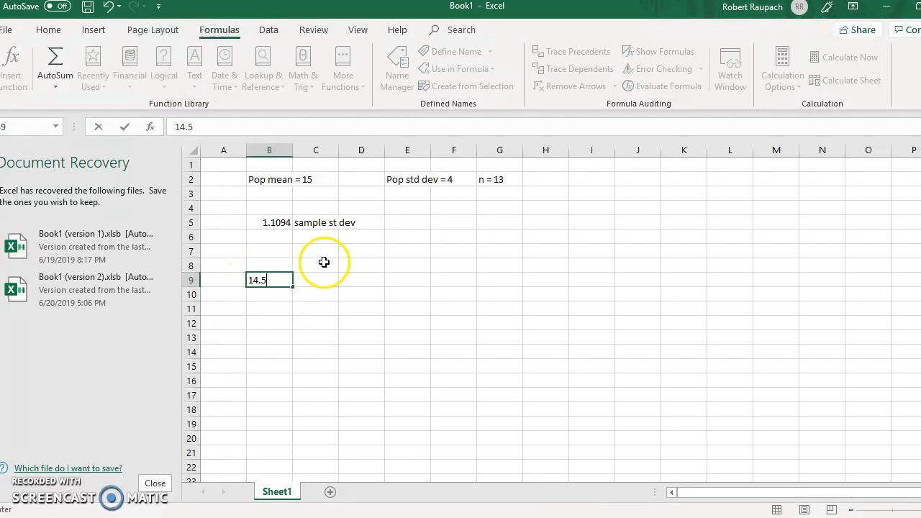
text(p)
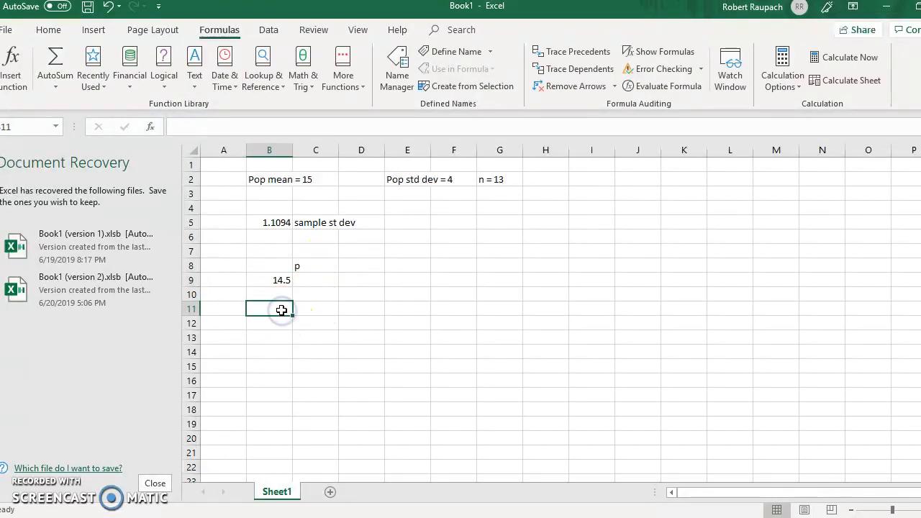
text(15.5)
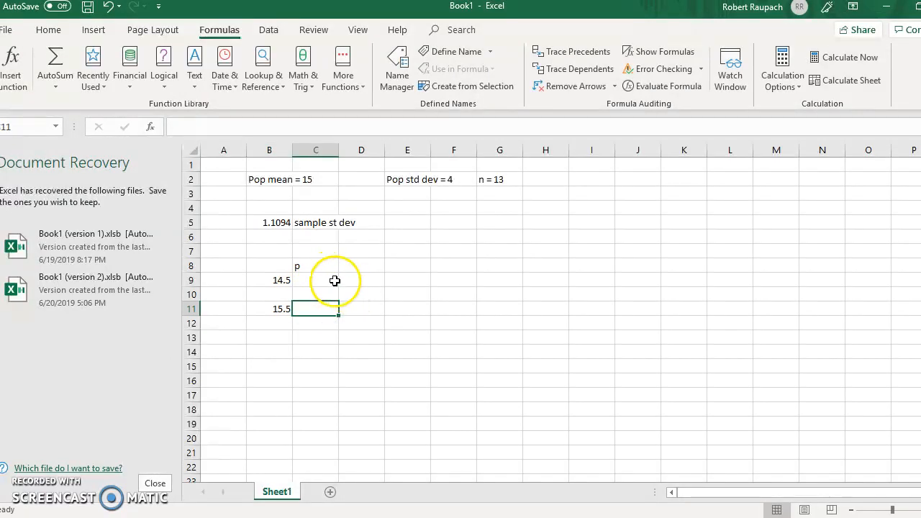
click(315, 279)
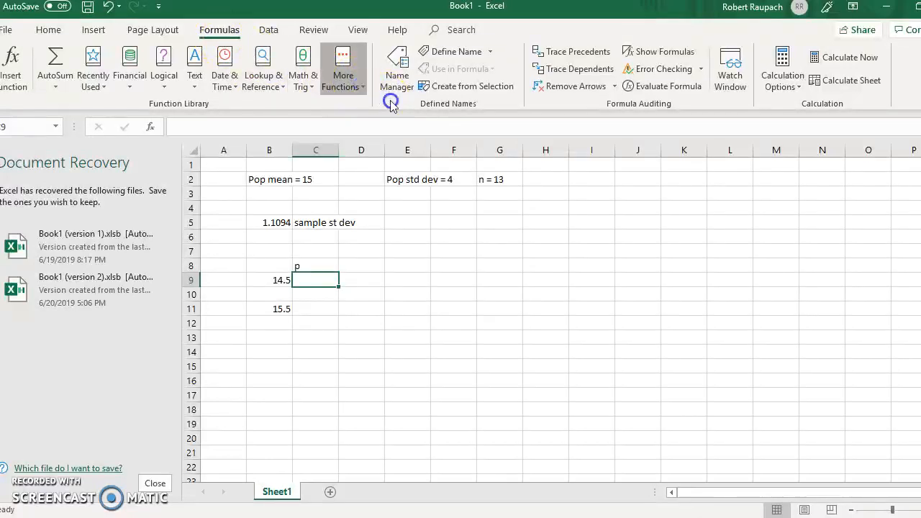
Insert the NORM.DIST statistical function into C9
click(343, 65)
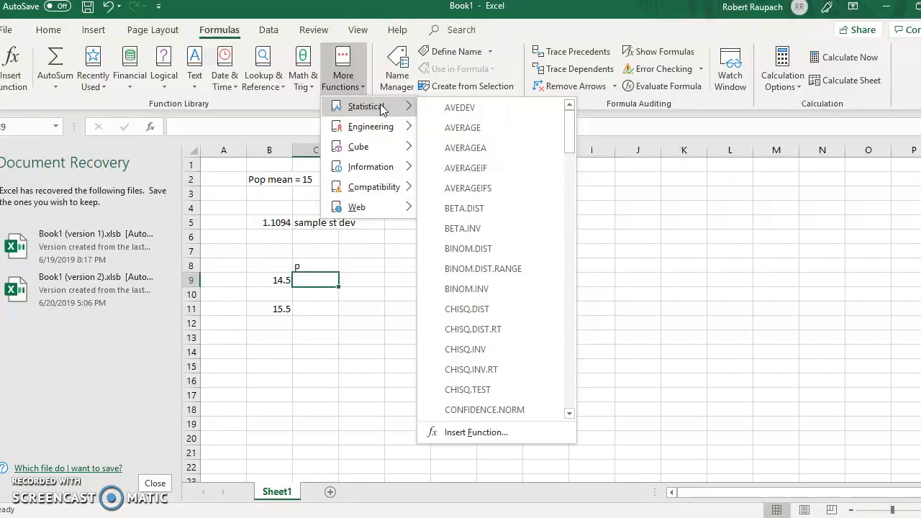
mouse_move(602, 298)
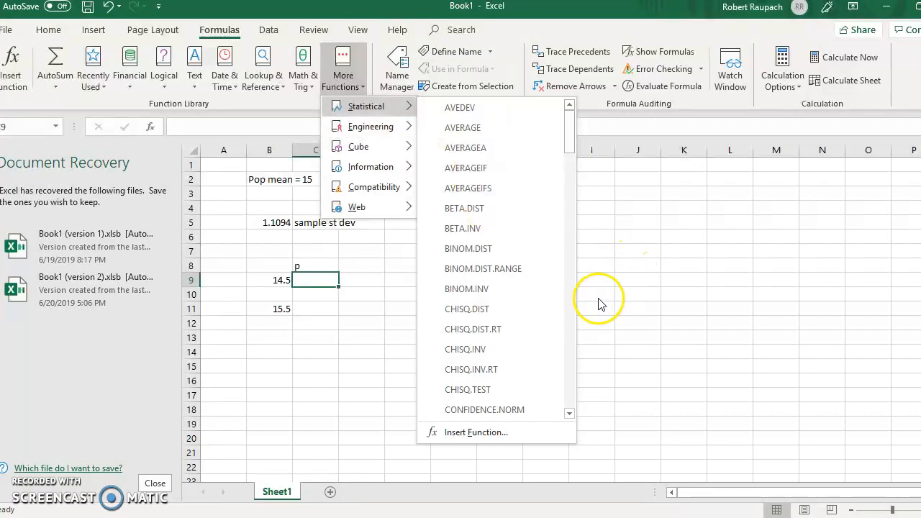
scroll(down, 3)
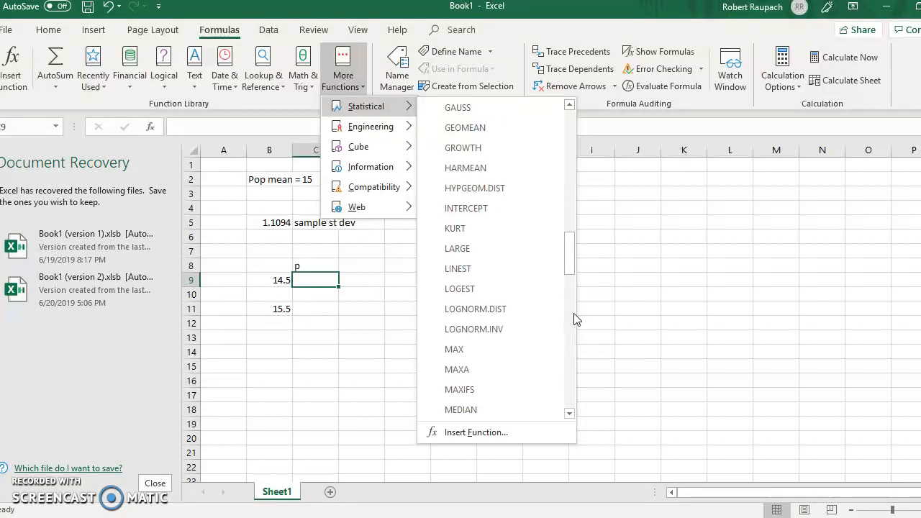
scroll(down, 3)
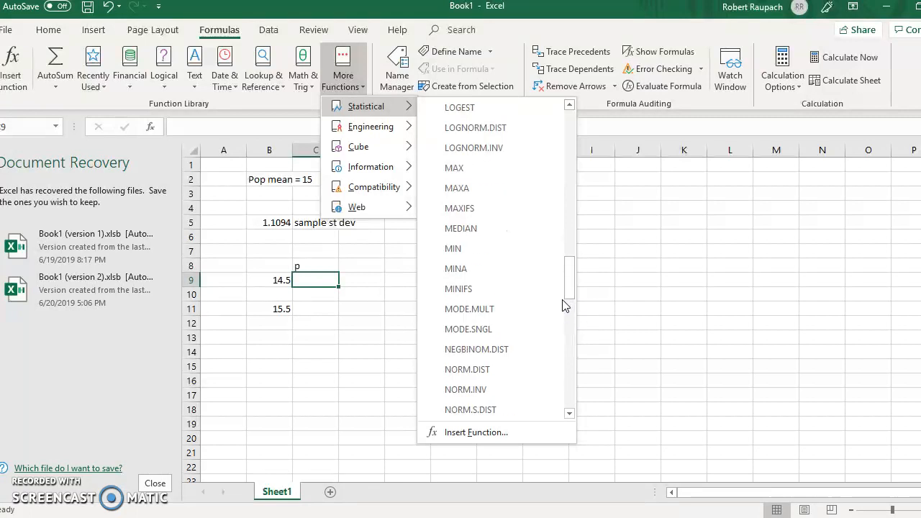
mouse_move(474, 127)
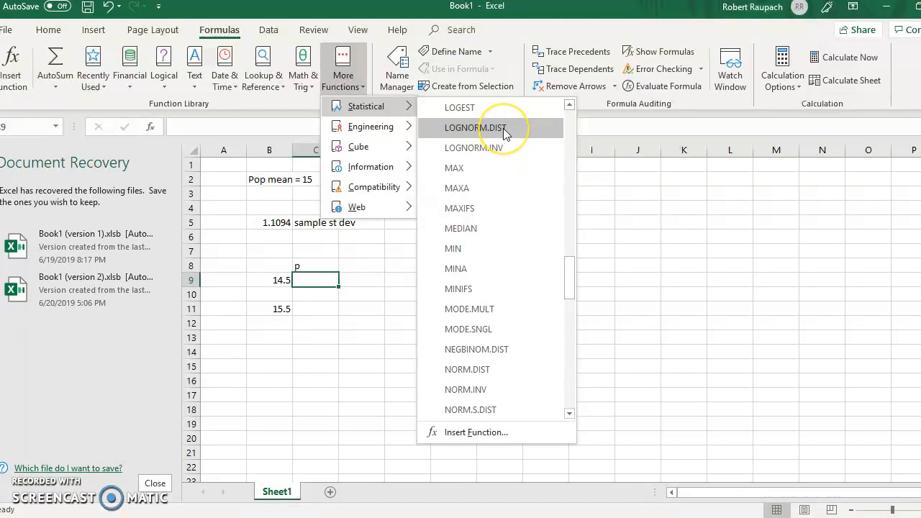
mouse_move(475, 127)
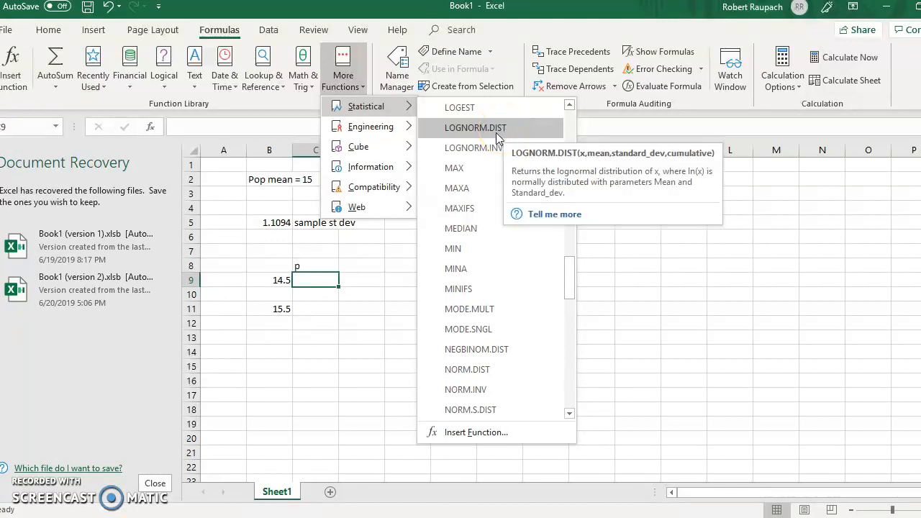
mouse_move(575, 340)
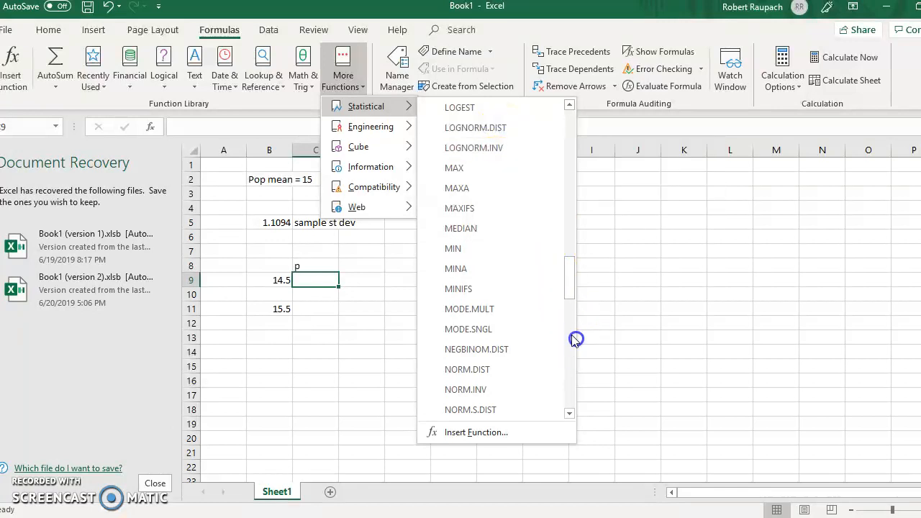
scroll(down, 3)
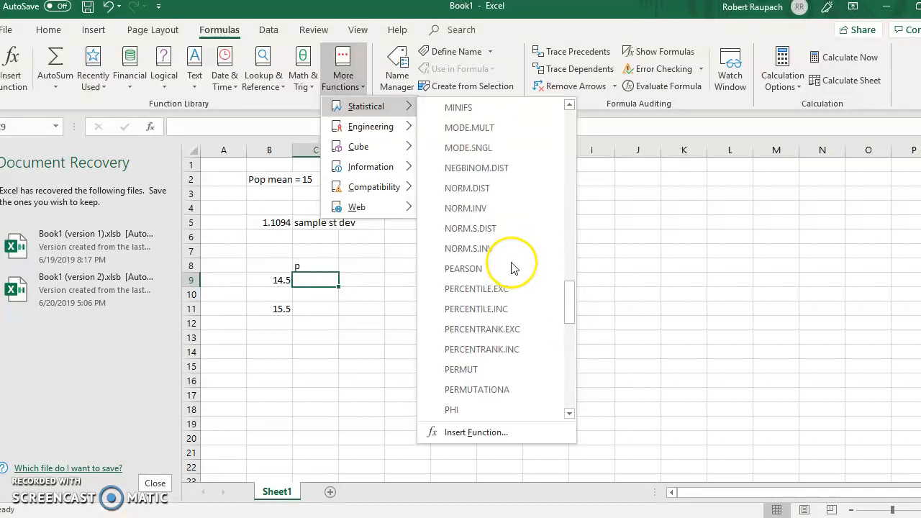
mouse_move(468, 188)
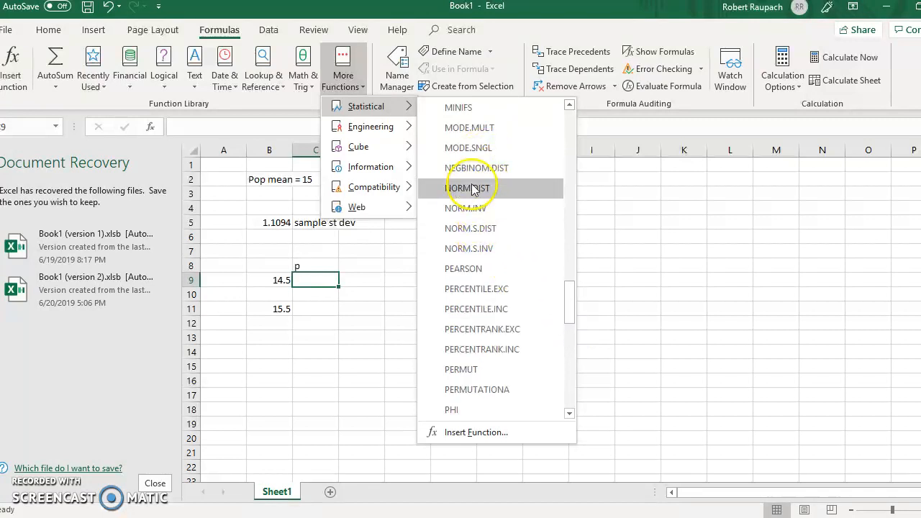
click(469, 187)
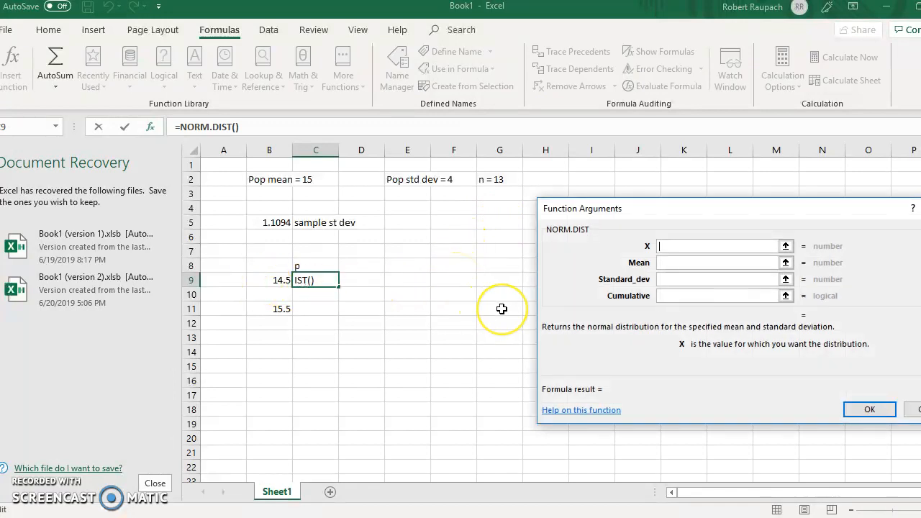
Set X 14.5, mean 15, standard deviation B5, cumulative 1, giving 0.326105
text(15)
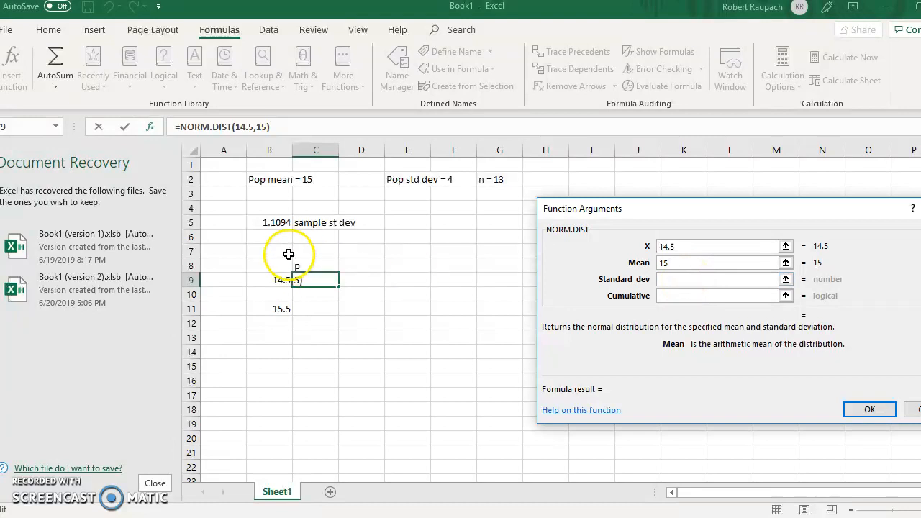
mouse_move(286, 231)
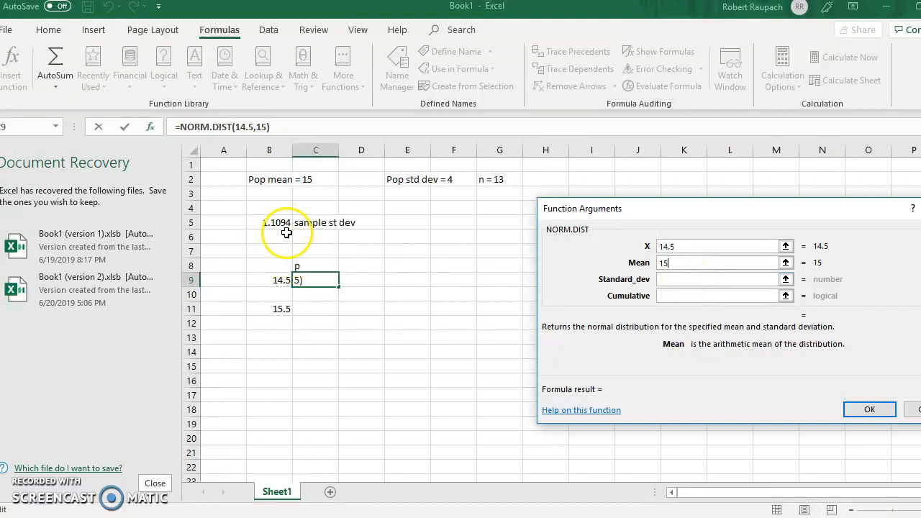
click(717, 279)
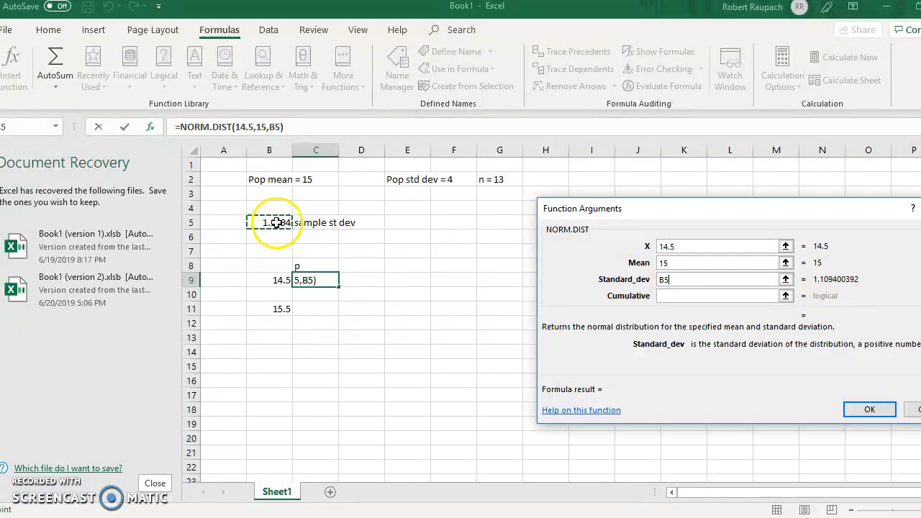
click(719, 295)
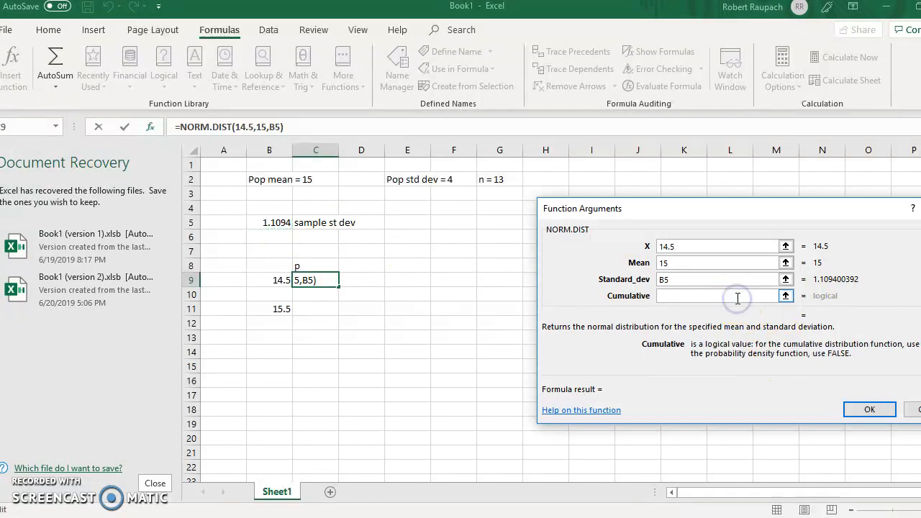
text(1)
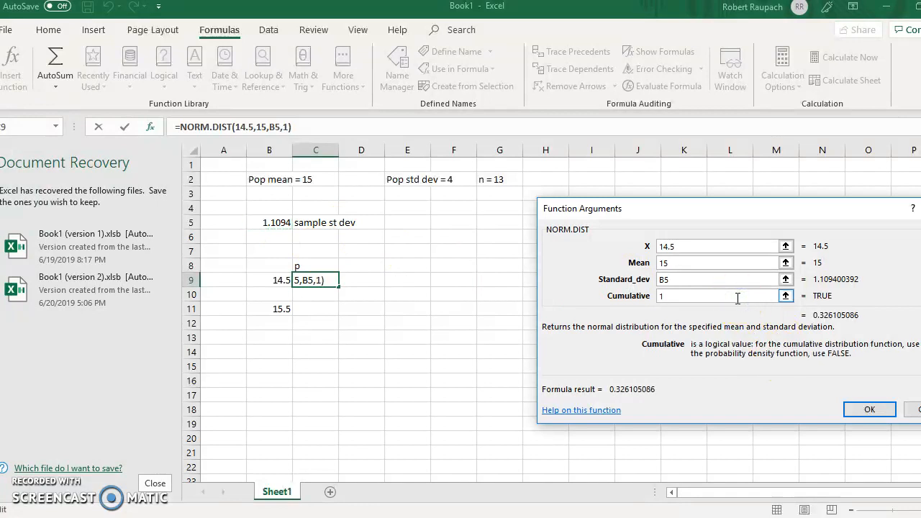
click(869, 409)
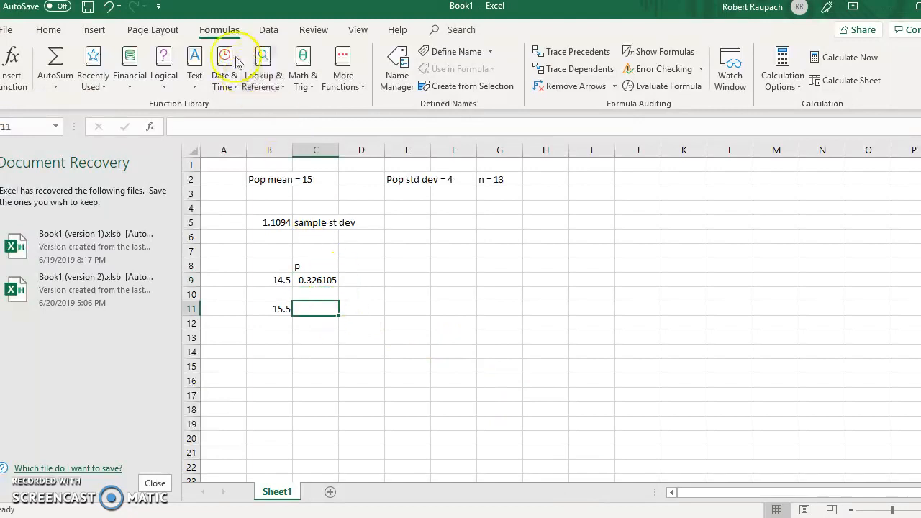
Insert the NORM.DIST statistical function into C11
click(343, 65)
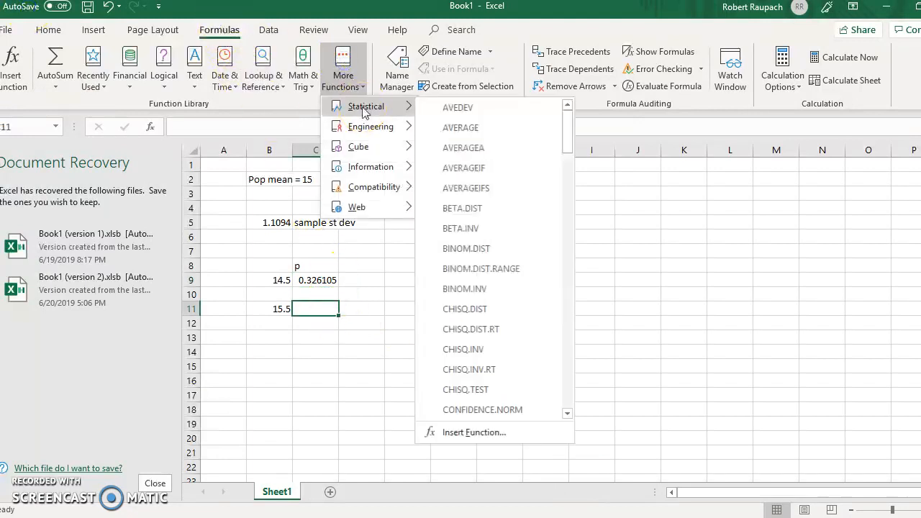
scroll(down, 3)
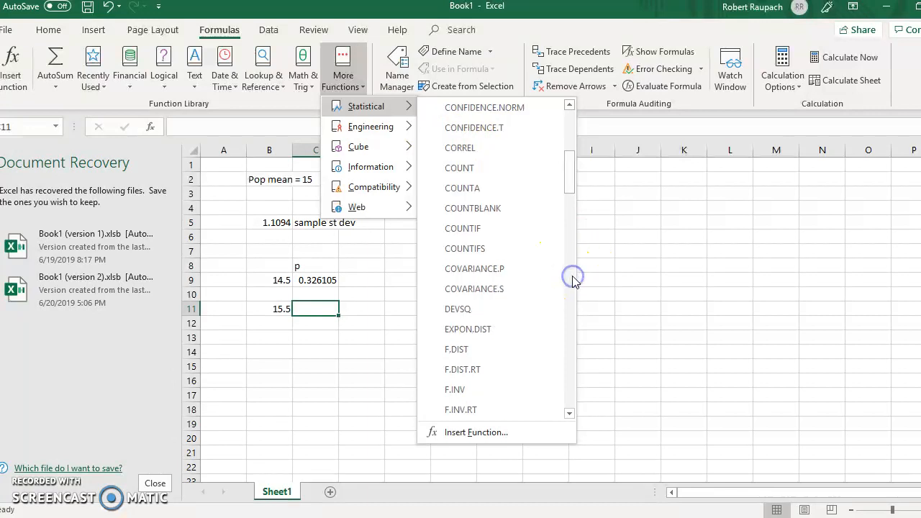
scroll(down, 3)
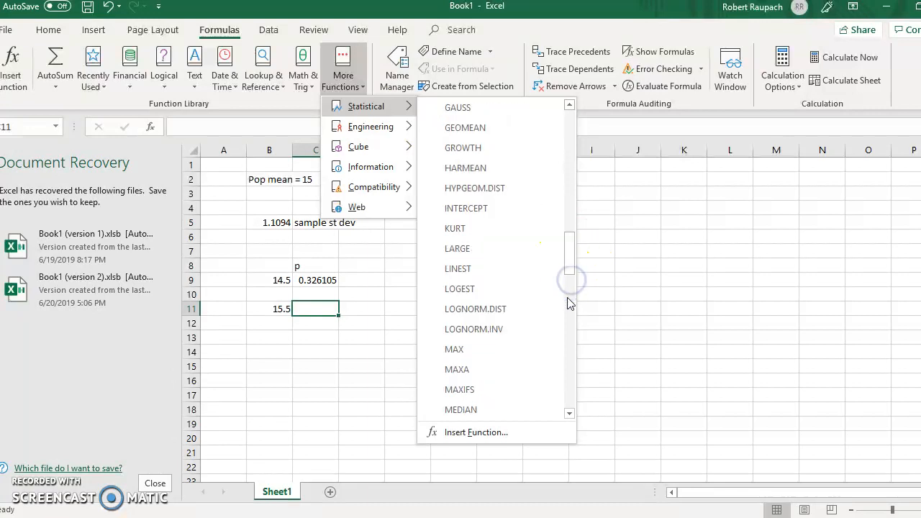
drag(570, 277, 570, 298)
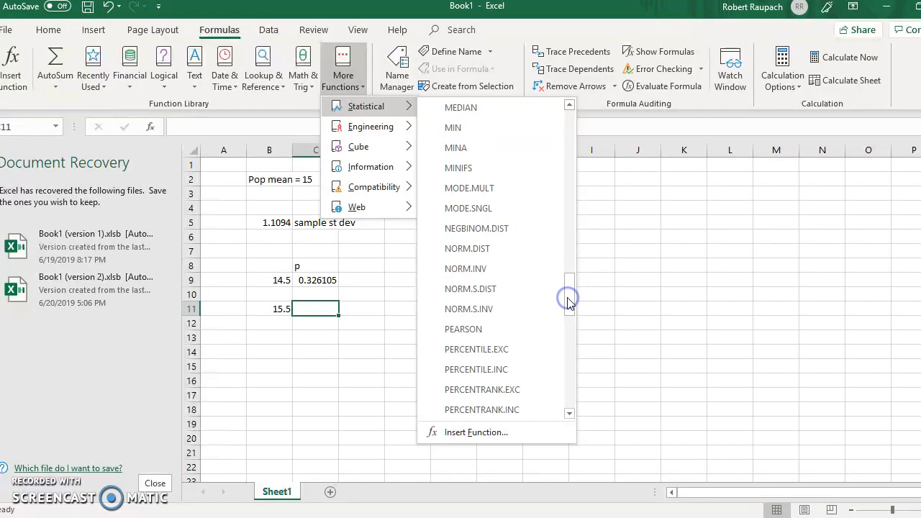
mouse_move(504, 248)
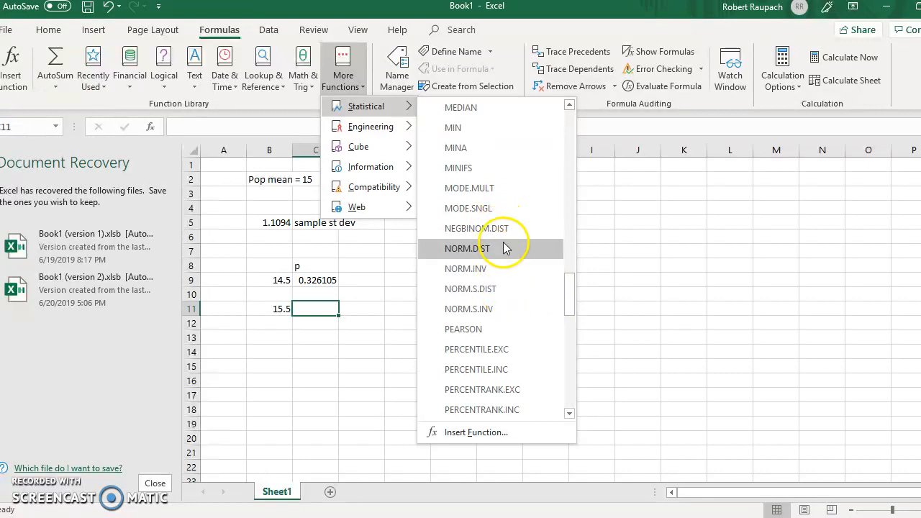
mouse_move(507, 251)
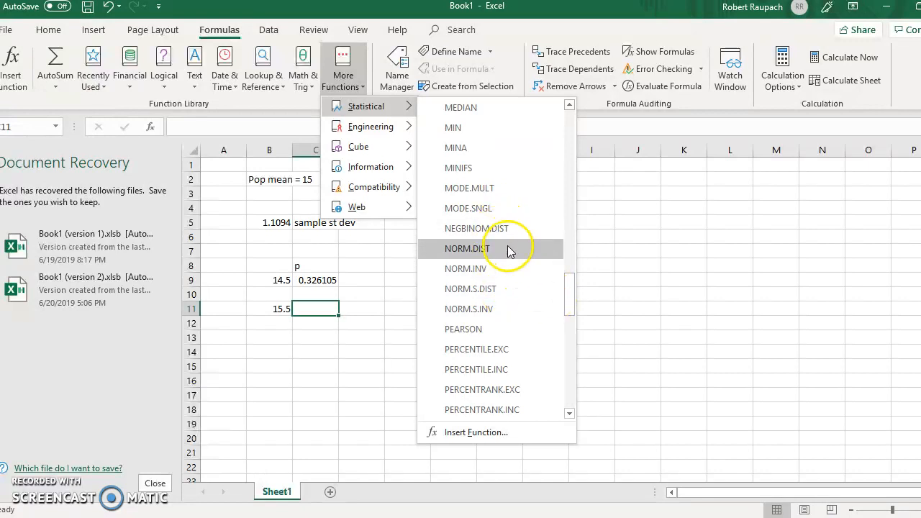
click(466, 248)
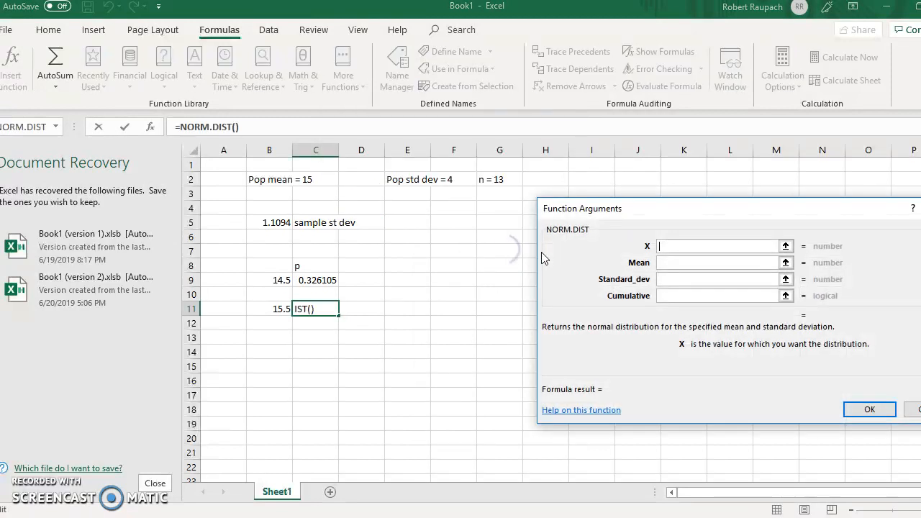
Set X 15.5, mean 15, standard deviation B5, cumulative 1, giving 0.673895
click(716, 244)
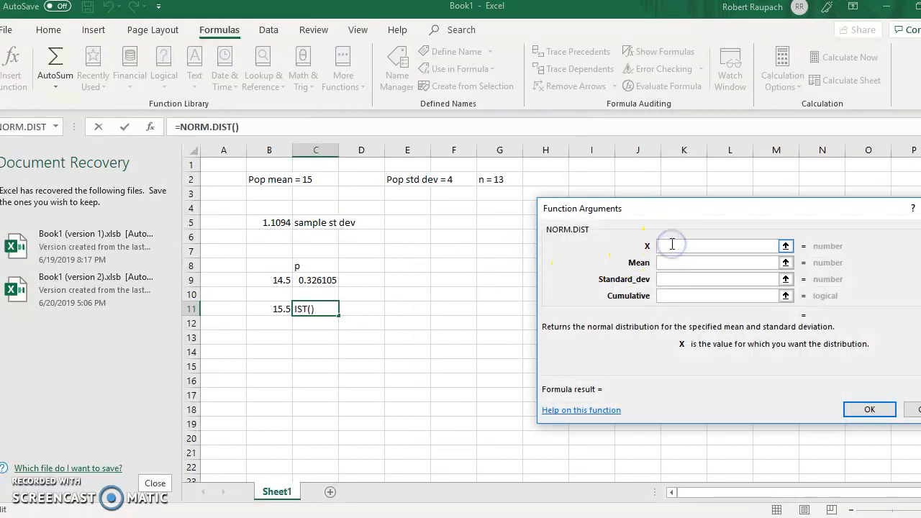
text(15.5)
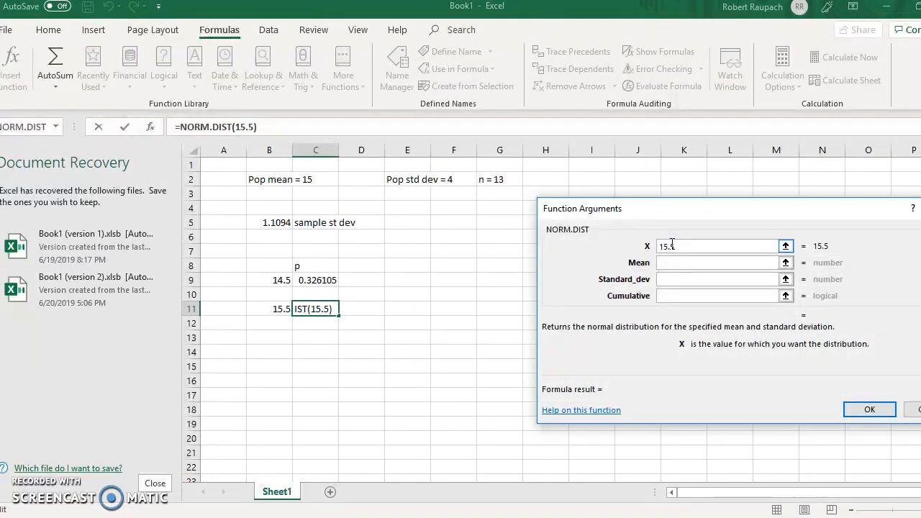
click(716, 262)
text(15)
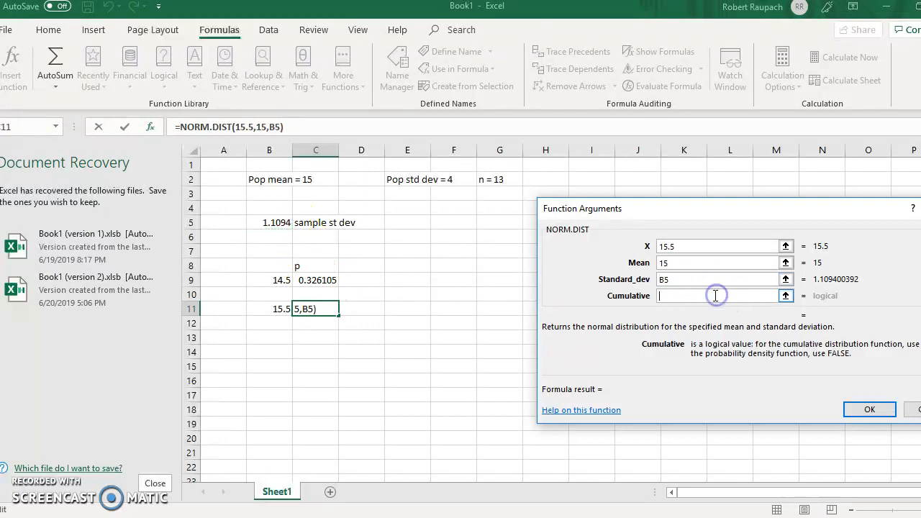
text(1)
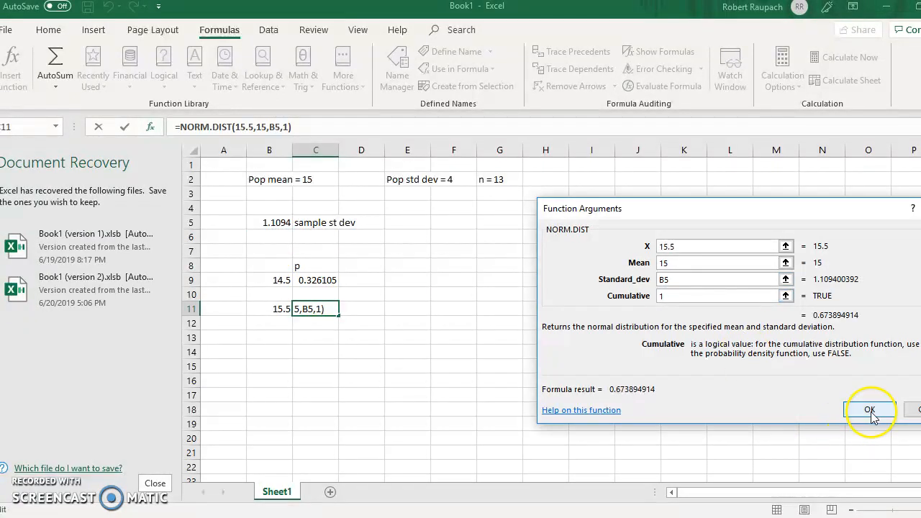
click(869, 409)
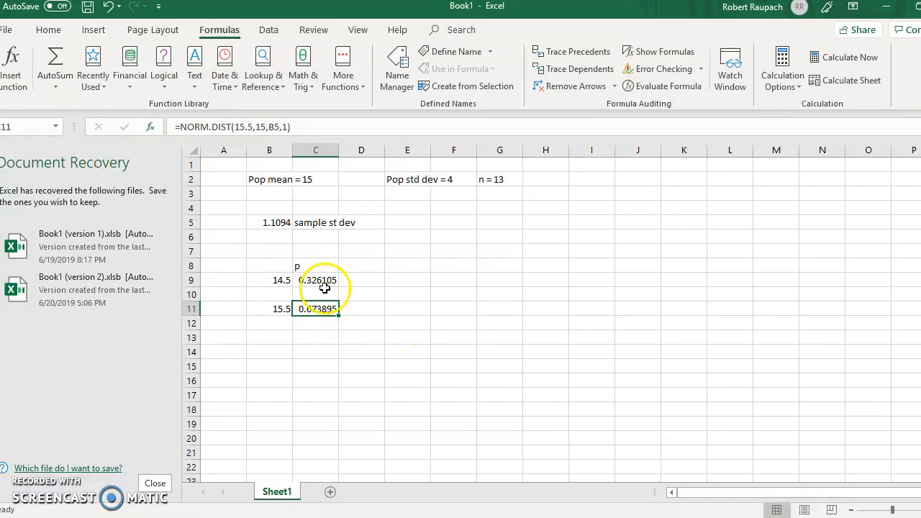
click(316, 337)
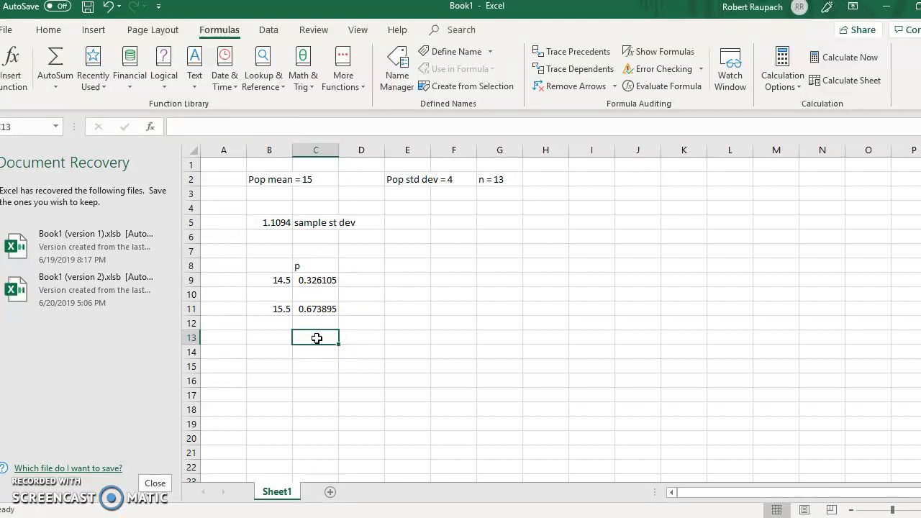
Start the C13 formula =C11-C9 for the probability between 14.5 and 15.5
text(=)
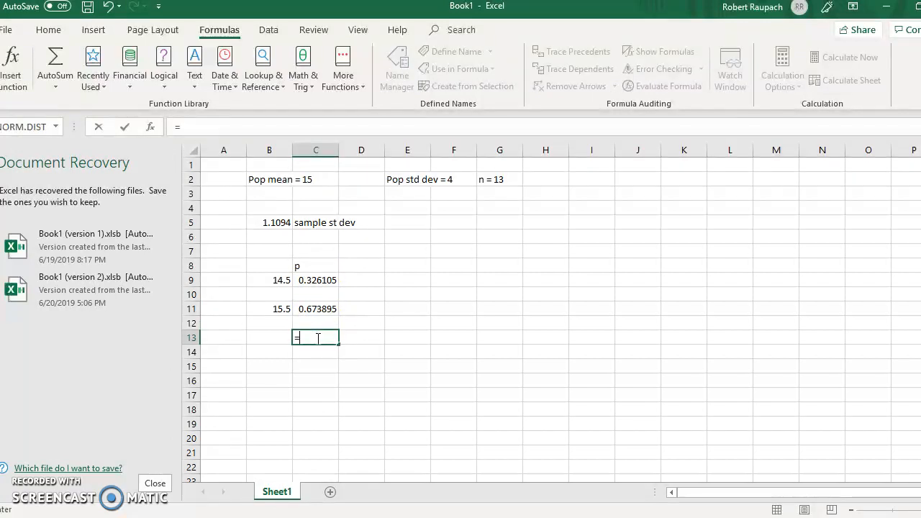
click(316, 308)
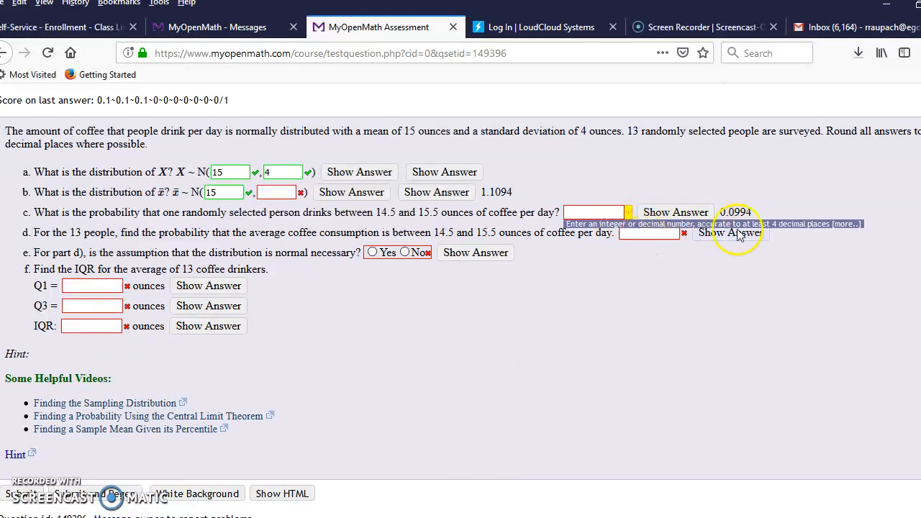
Reveal part d's answer 0.3478 and choose Yes for part e
click(729, 232)
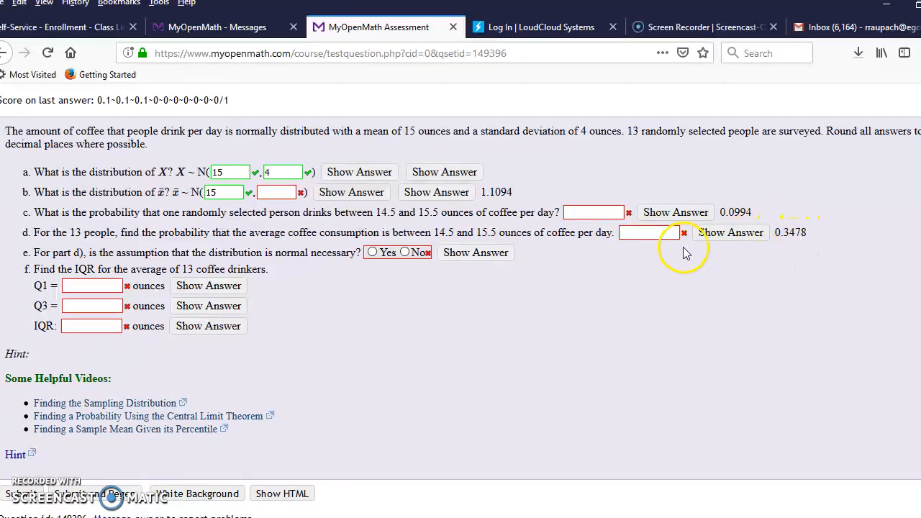
mouse_move(288, 302)
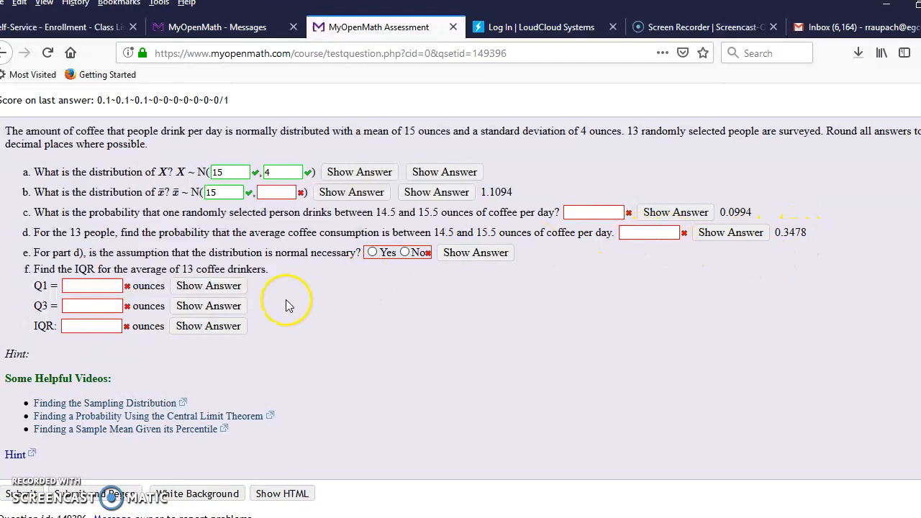
mouse_move(360, 269)
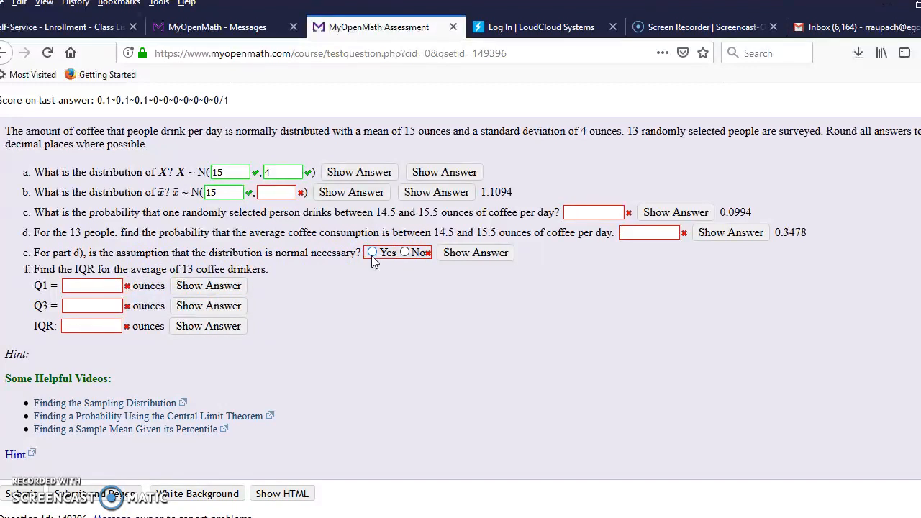
click(371, 252)
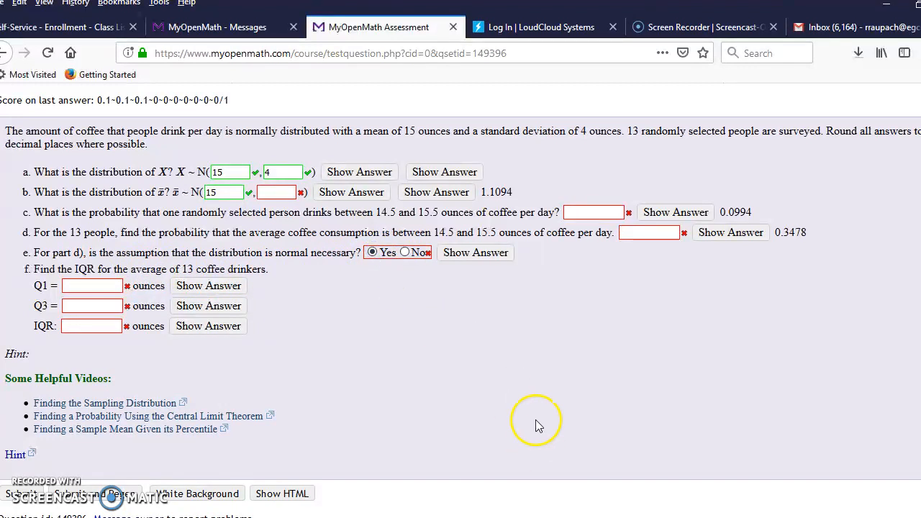
click(475, 254)
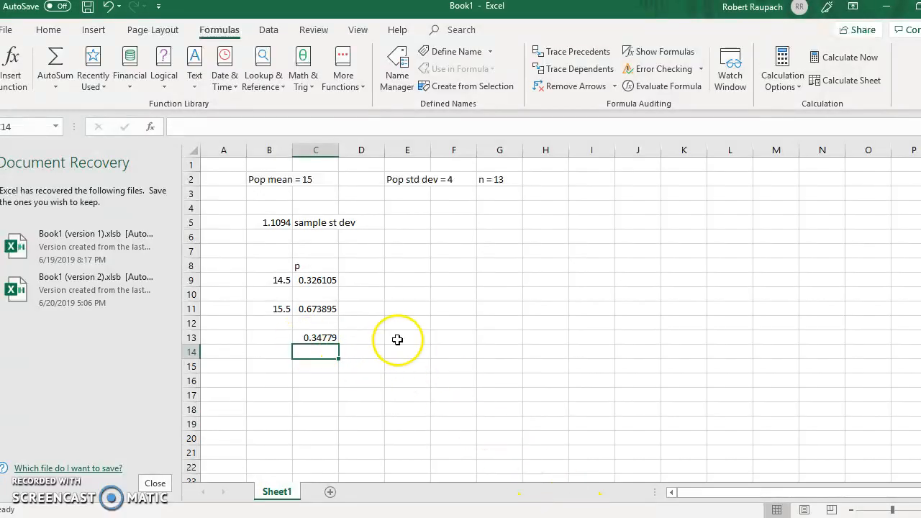
mouse_move(421, 319)
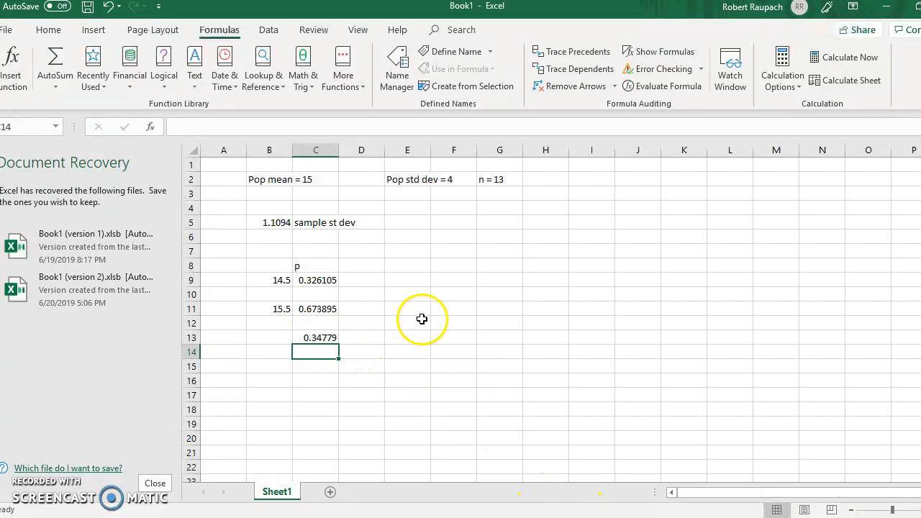
mouse_move(466, 265)
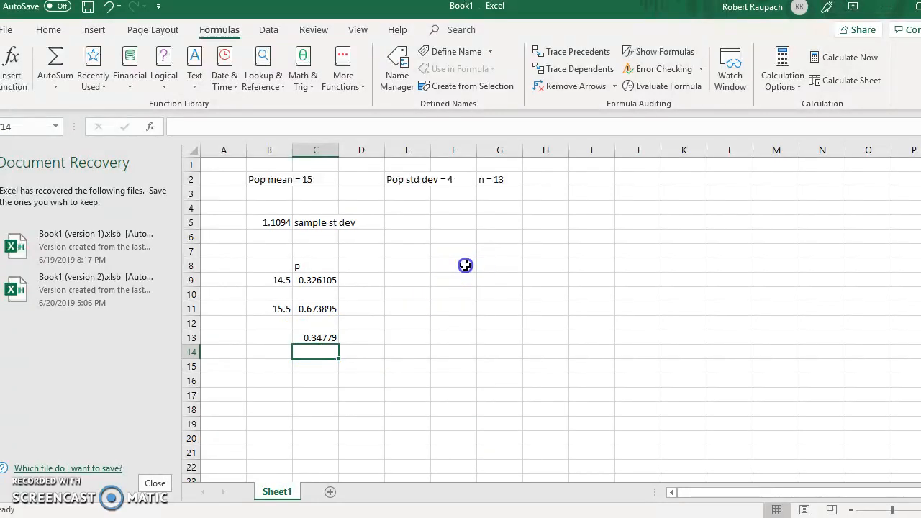
Insert the NORM.INV statistical function into F8
click(453, 265)
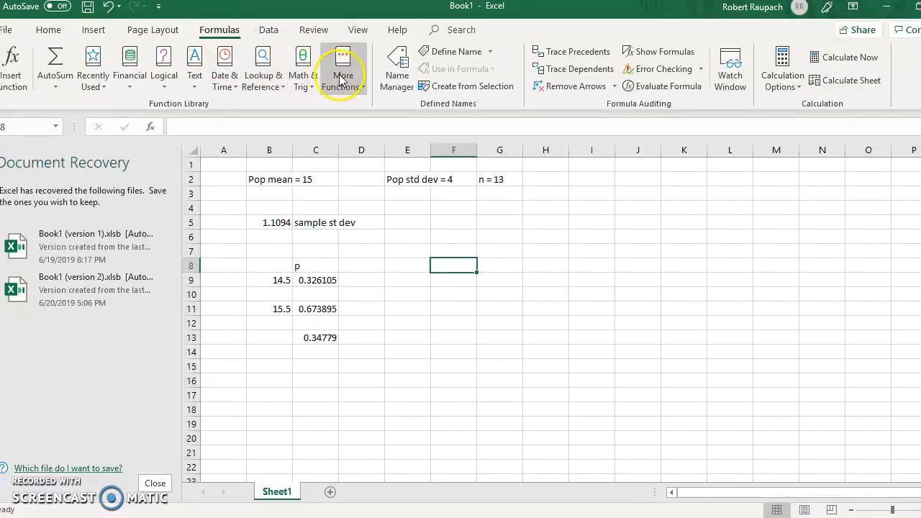
click(342, 69)
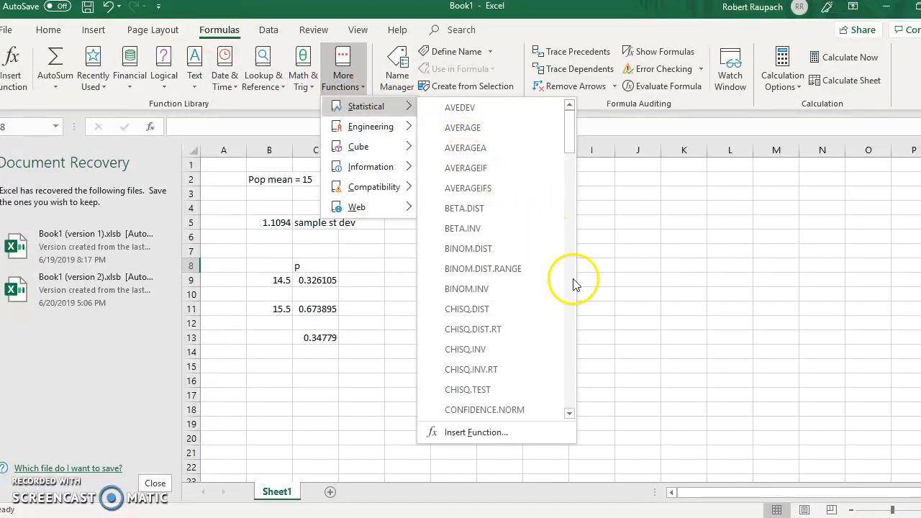
scroll(down, 3)
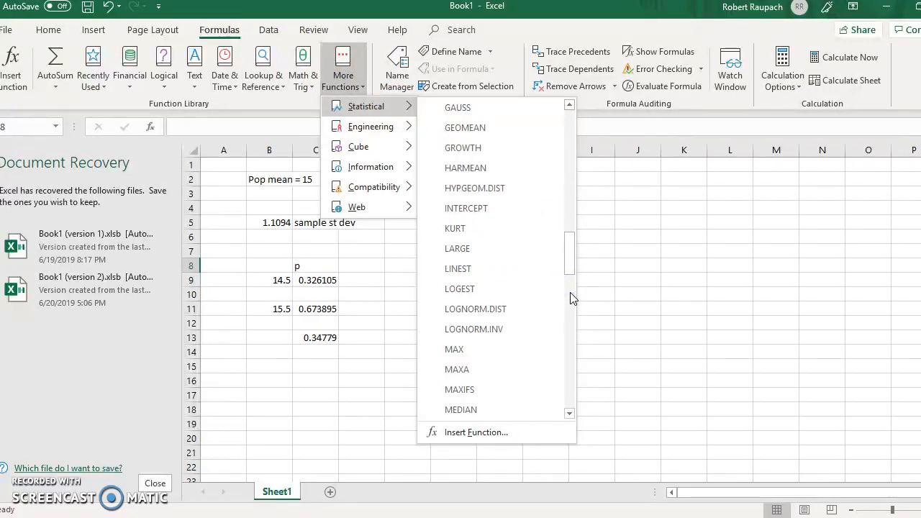
scroll(down, 3)
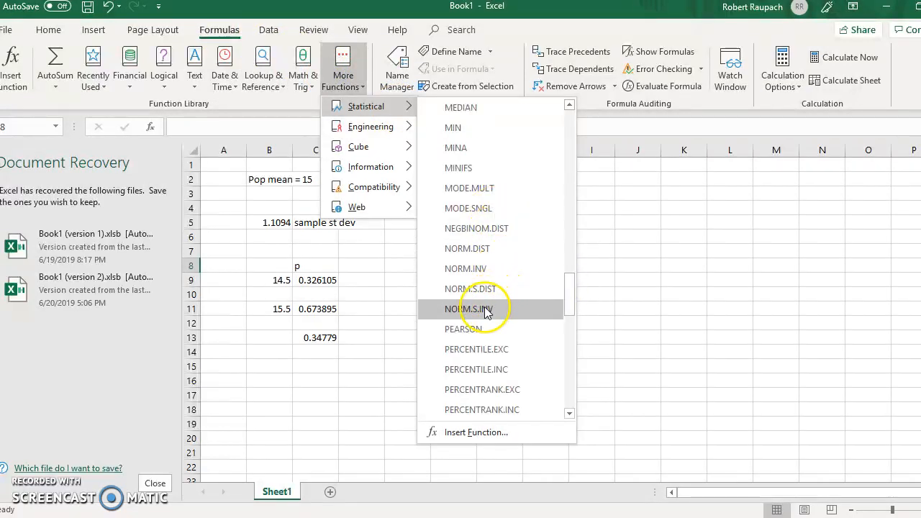
mouse_move(474, 269)
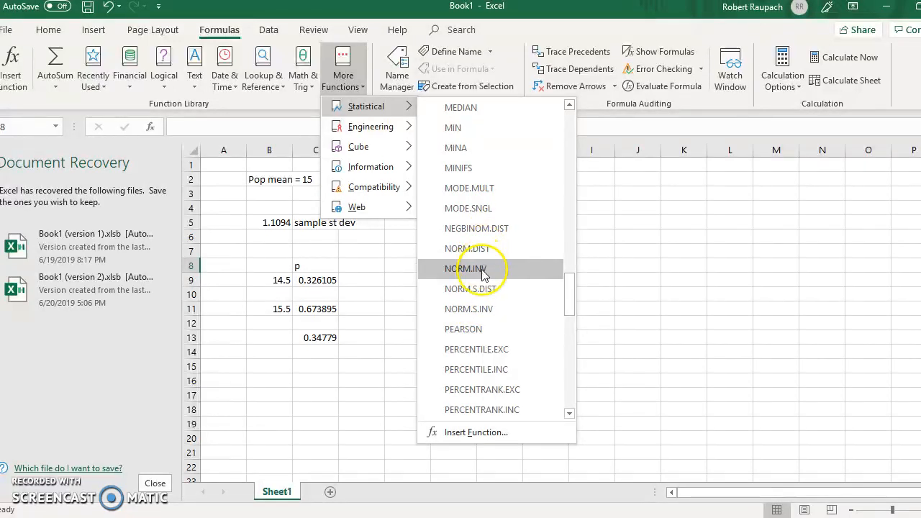
click(469, 269)
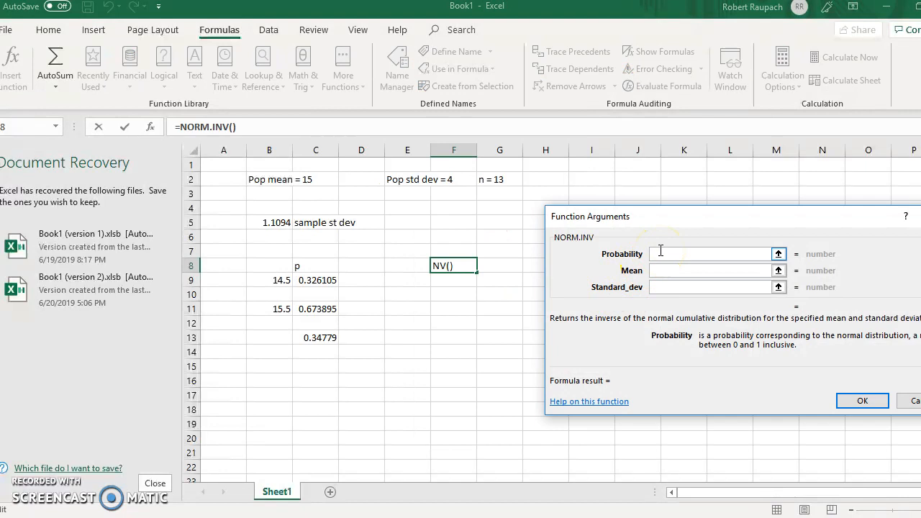
Set probability .25, mean 15, standard deviation B5, giving Q1 = 14.25172
text(.25)
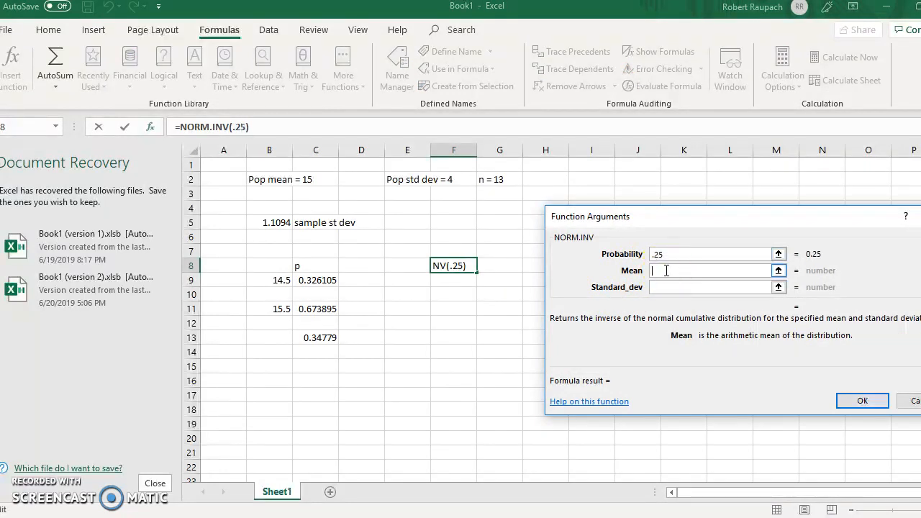
text(15)
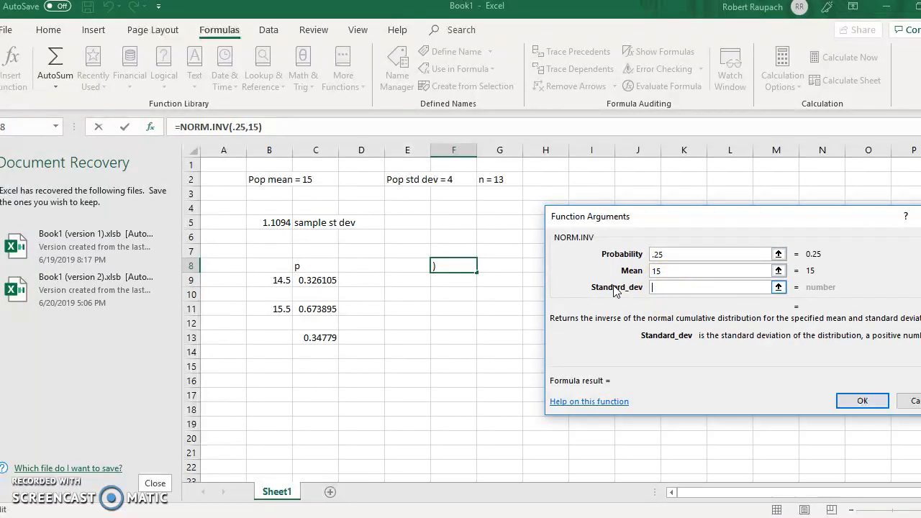
click(269, 222)
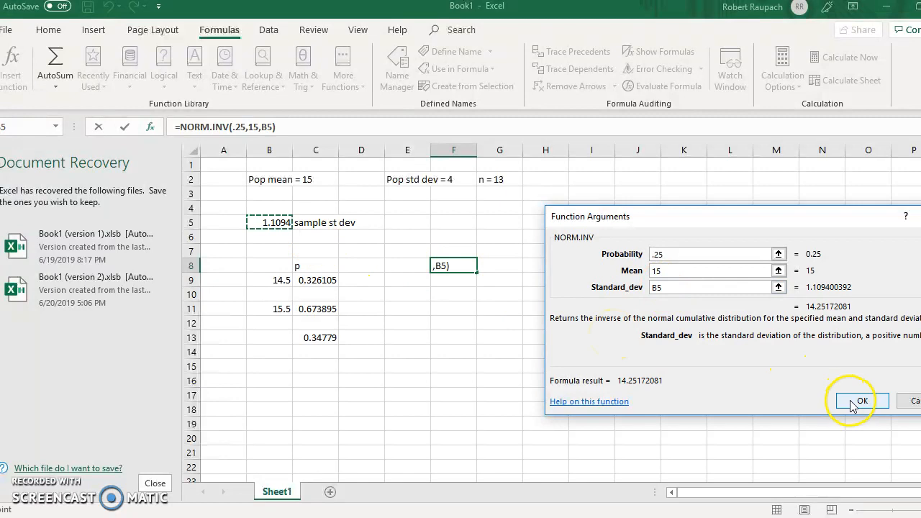
click(860, 400)
text(q)
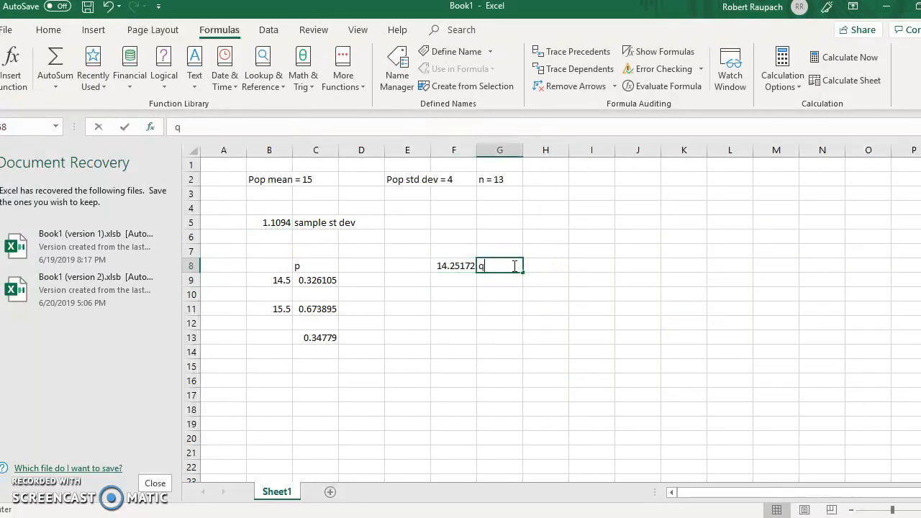
Label the 14.25172 result q1 in G8 and check F8's NORM.INV(0.25,15,B5) formula
text(1()
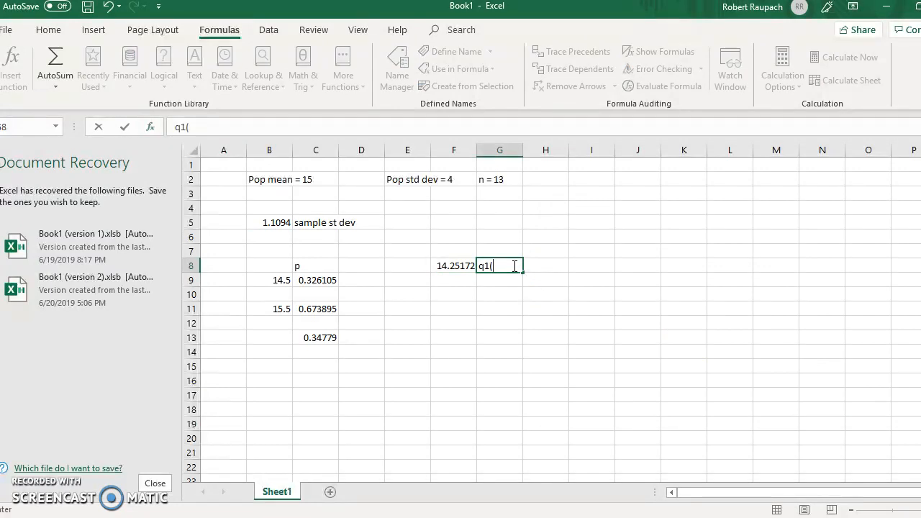
text(.75)
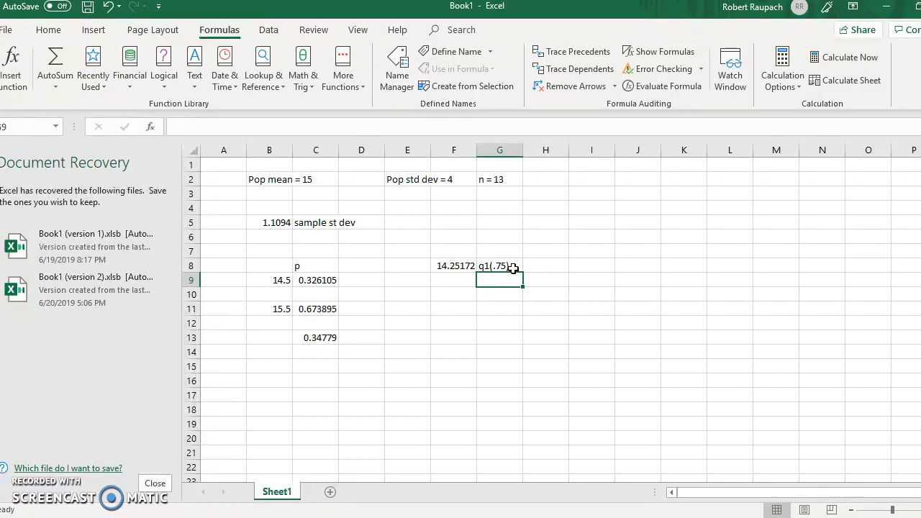
mouse_move(432, 260)
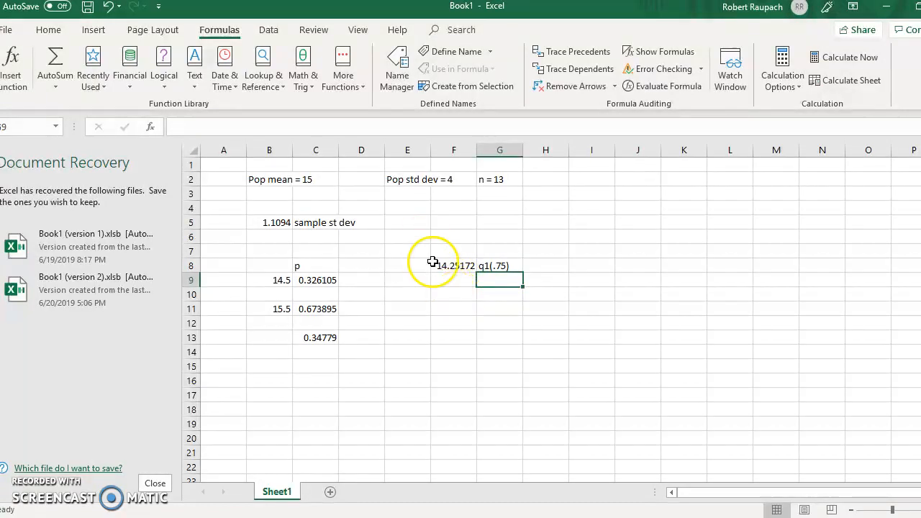
click(454, 264)
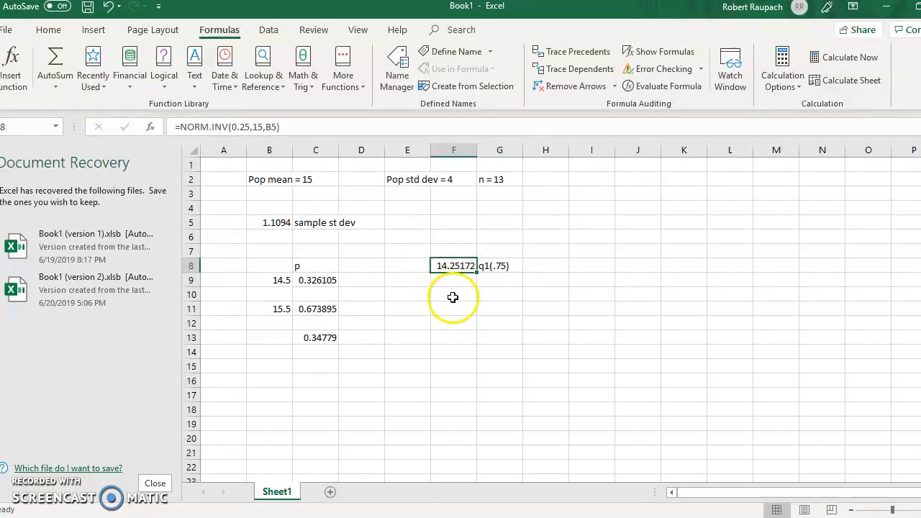
click(499, 293)
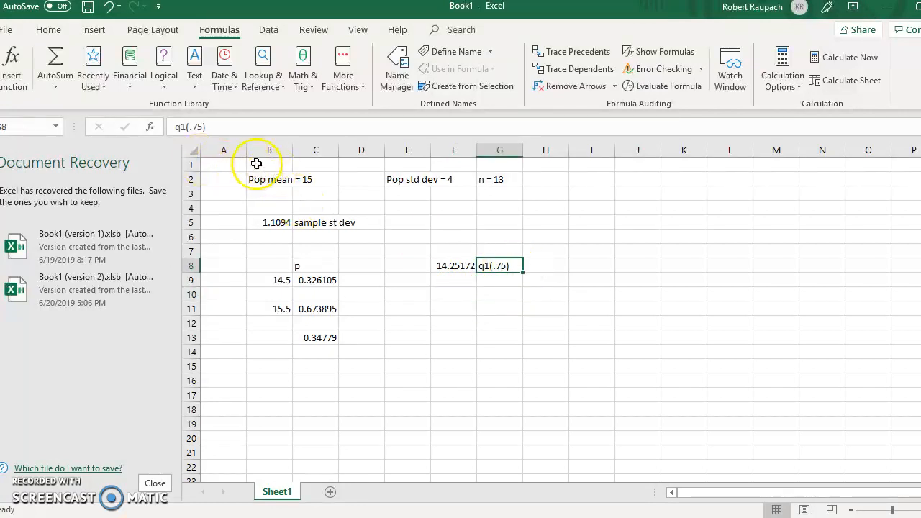
mouse_move(198, 127)
text(2)
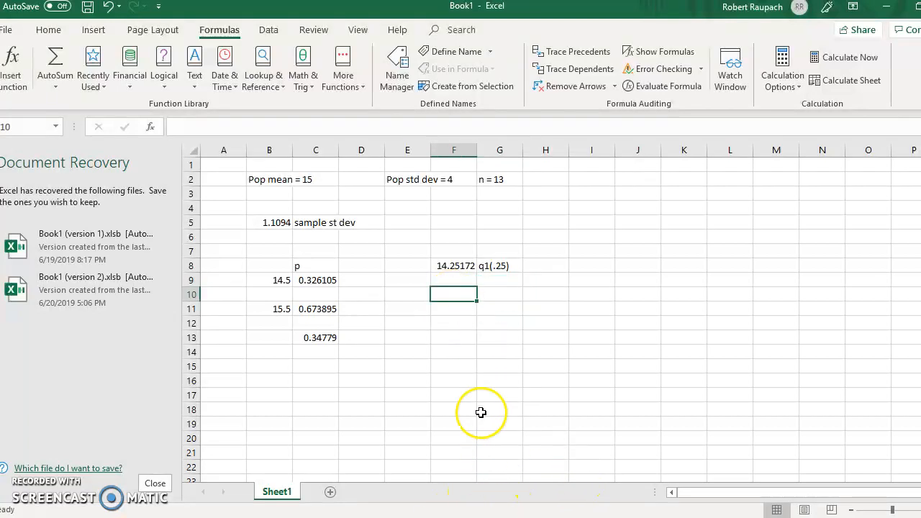
mouse_move(344, 230)
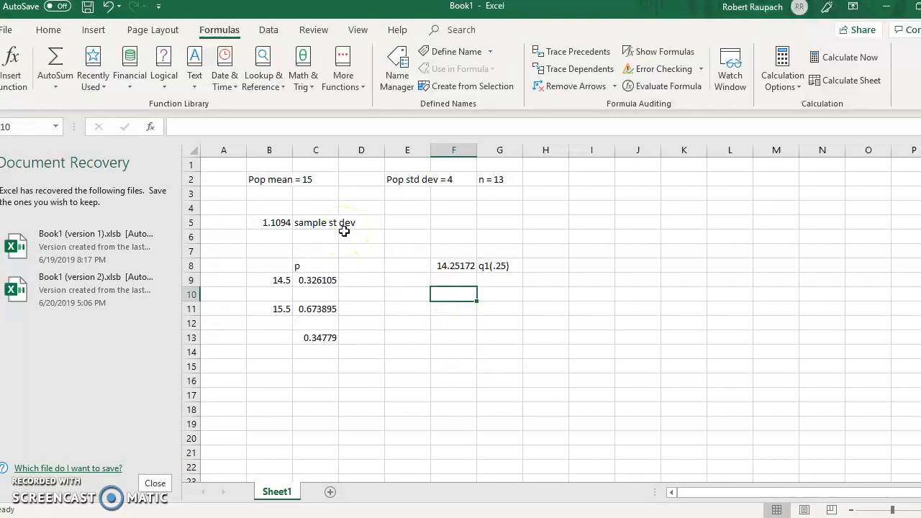
Enter NORM.INV with probability .75, mean 15, standard deviation B5 in F10, giving Q3 = 15.74828
click(342, 65)
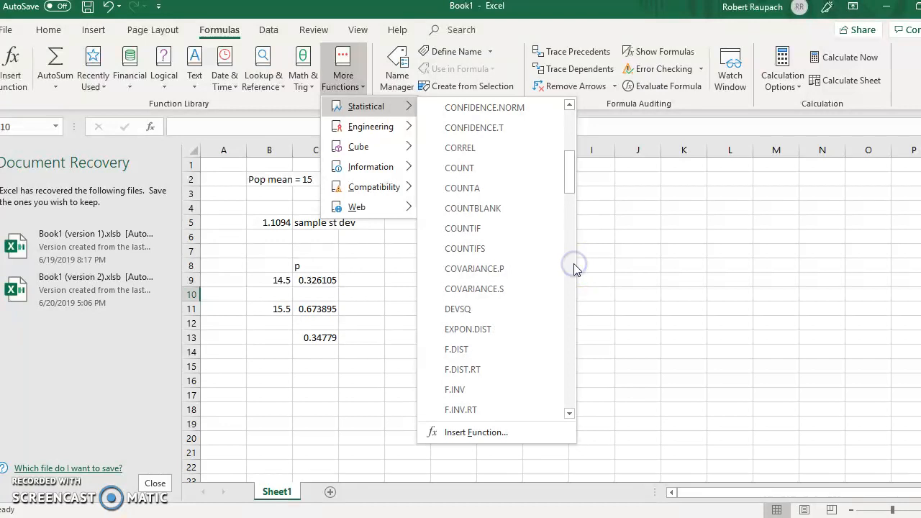
scroll(down, 3)
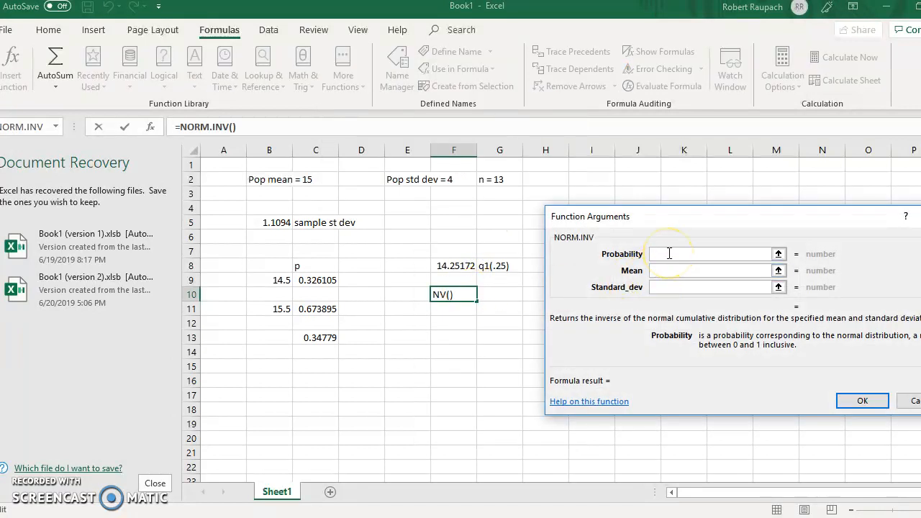
text(.75)
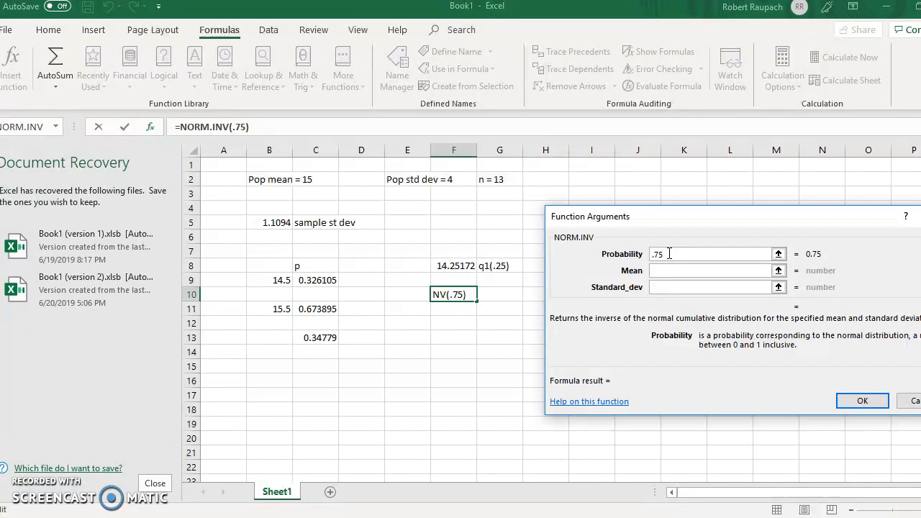
text(15,B5)
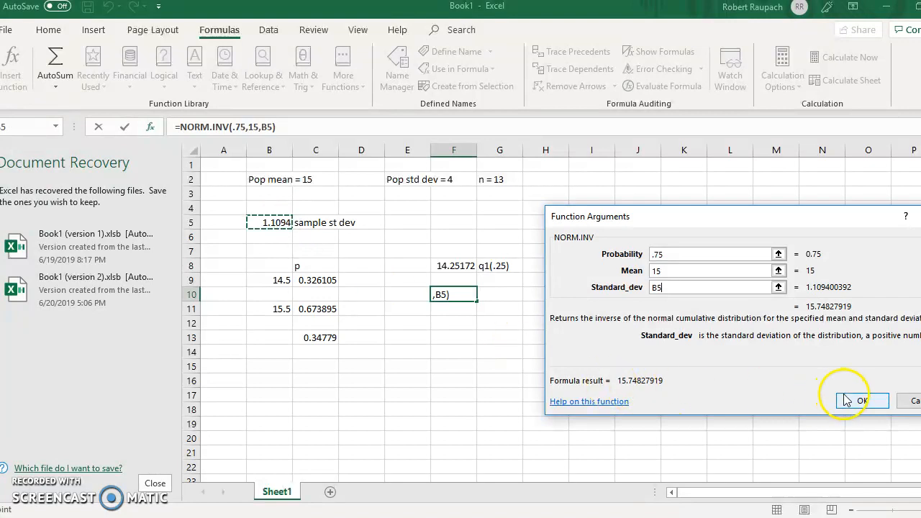
click(861, 400)
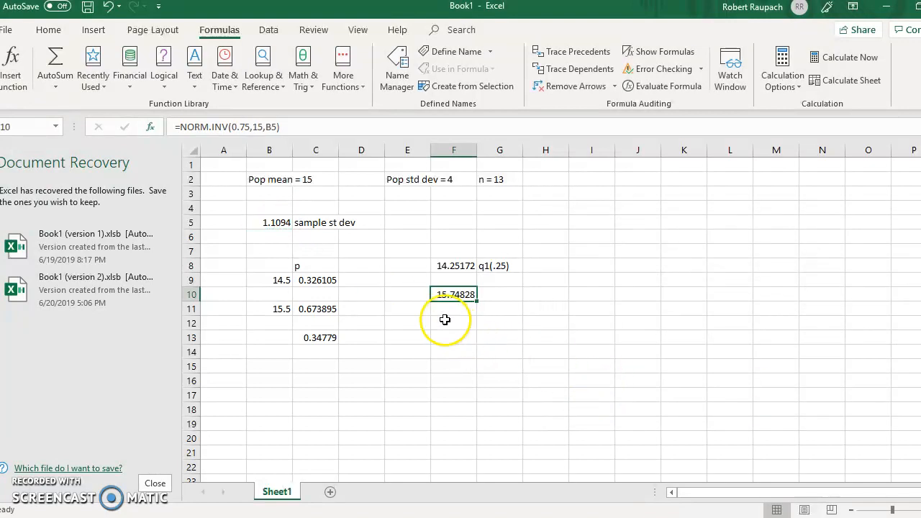
click(499, 294)
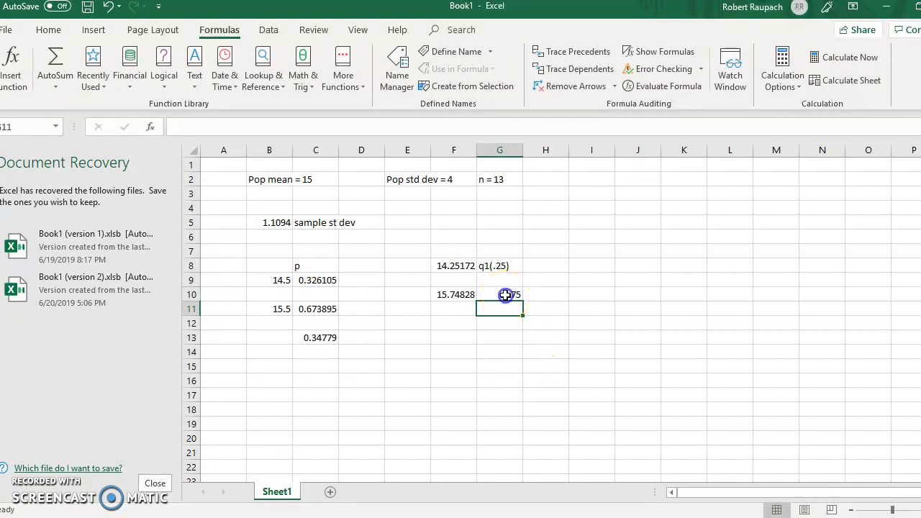
Label the 15.74828 result as q3 in the cell beside it
text(q3)
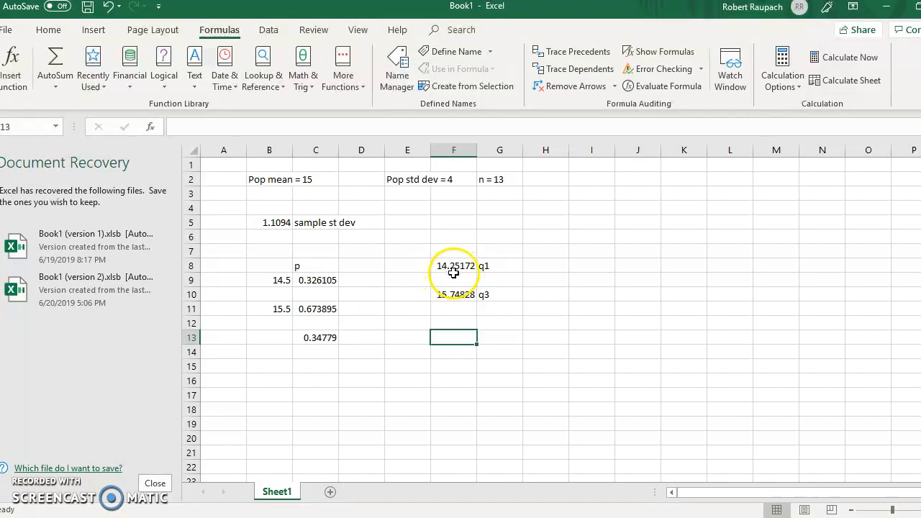
mouse_move(477, 452)
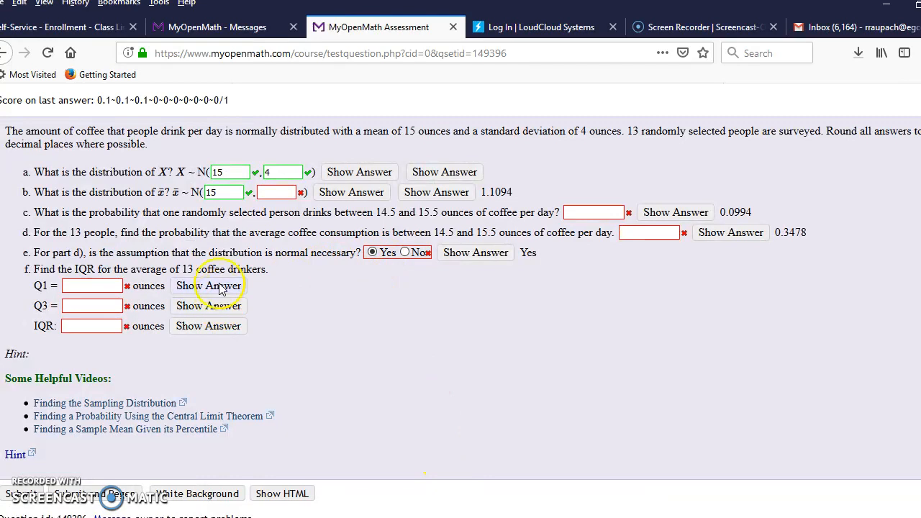
Reveal the expected Q1 answer (14.2517) and move to the IQR answer box
click(208, 285)
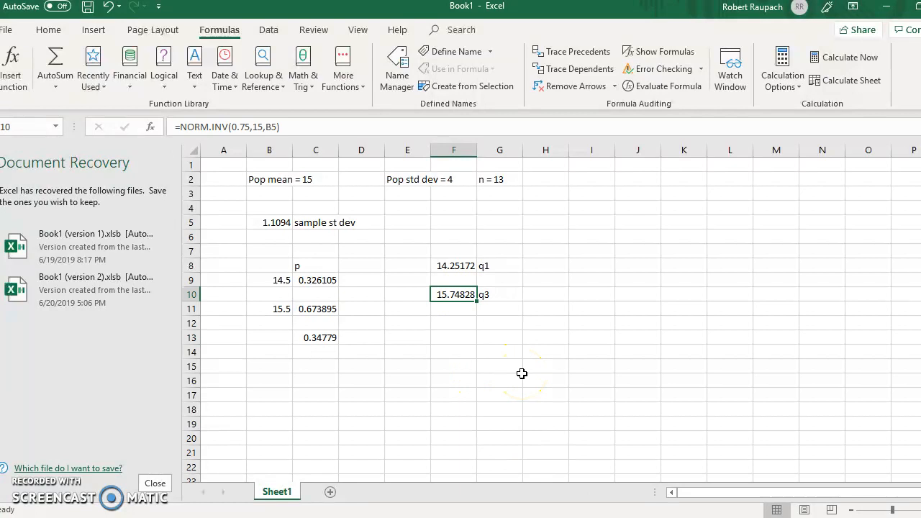
mouse_move(521, 374)
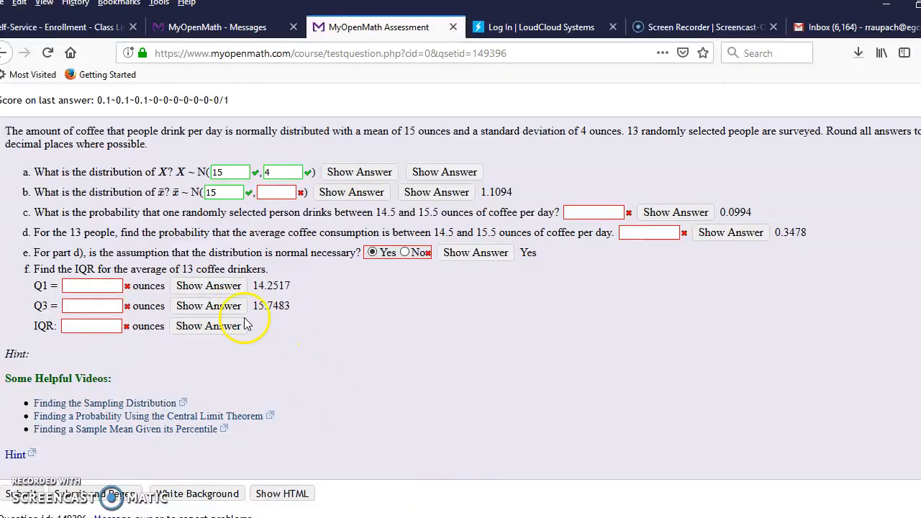
mouse_move(548, 487)
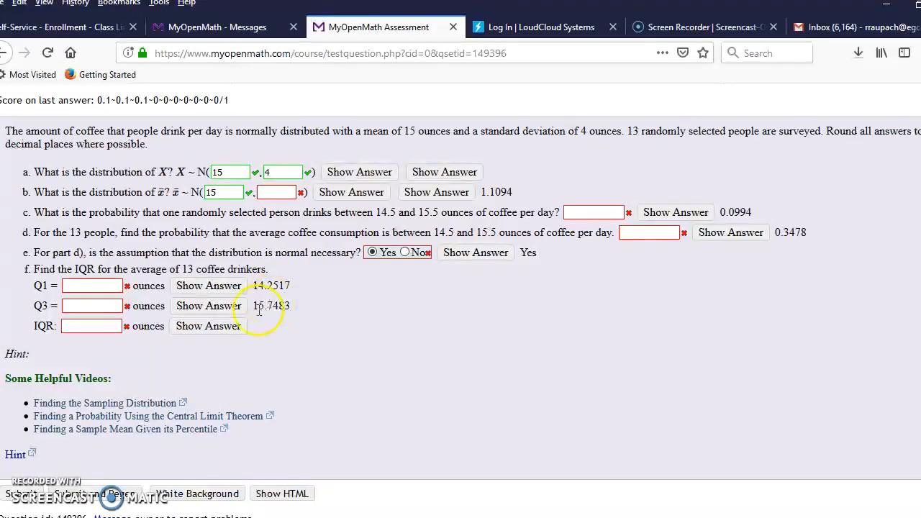
click(92, 325)
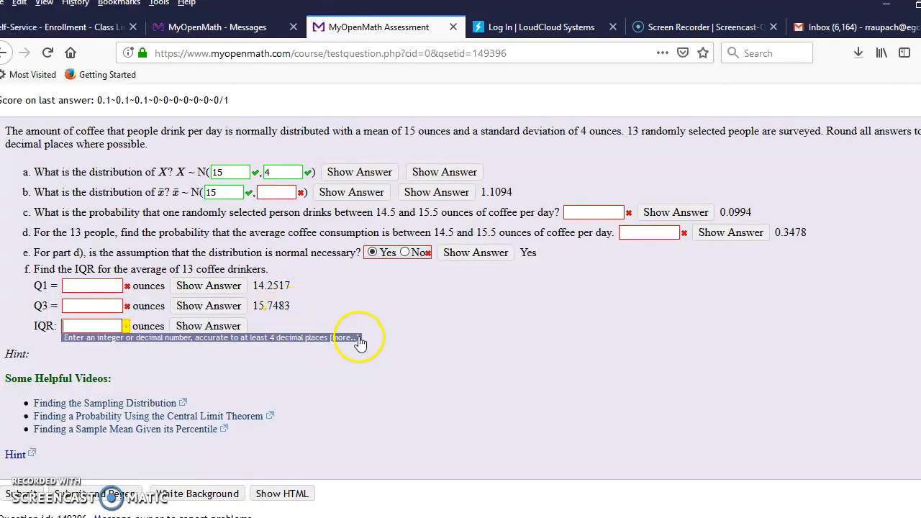
mouse_move(360, 340)
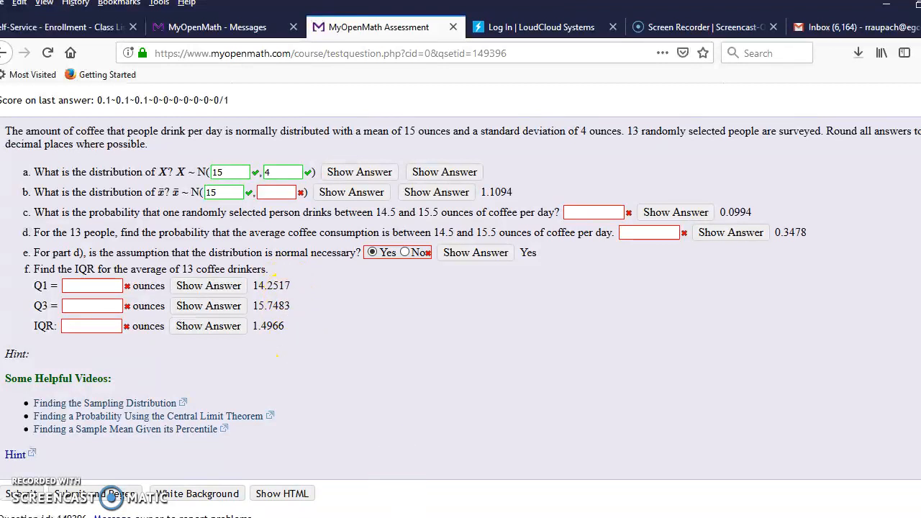
mouse_move(256, 342)
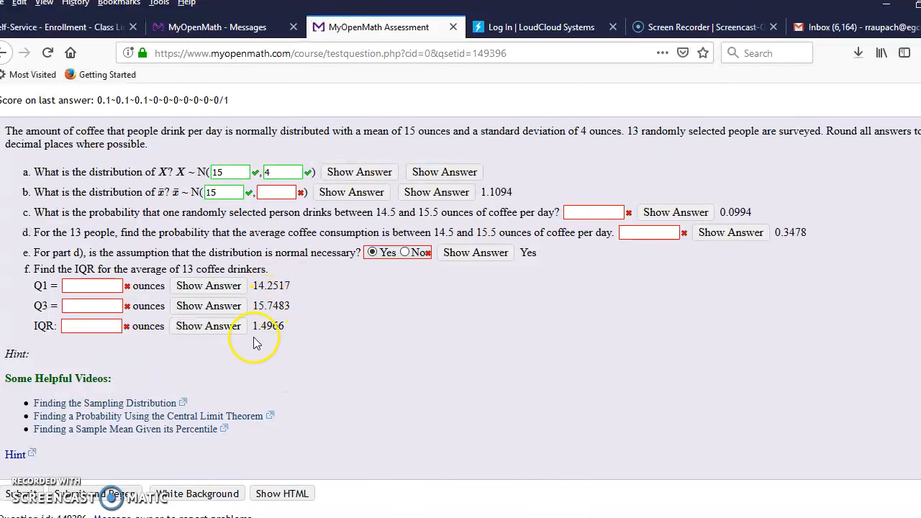
mouse_move(229, 434)
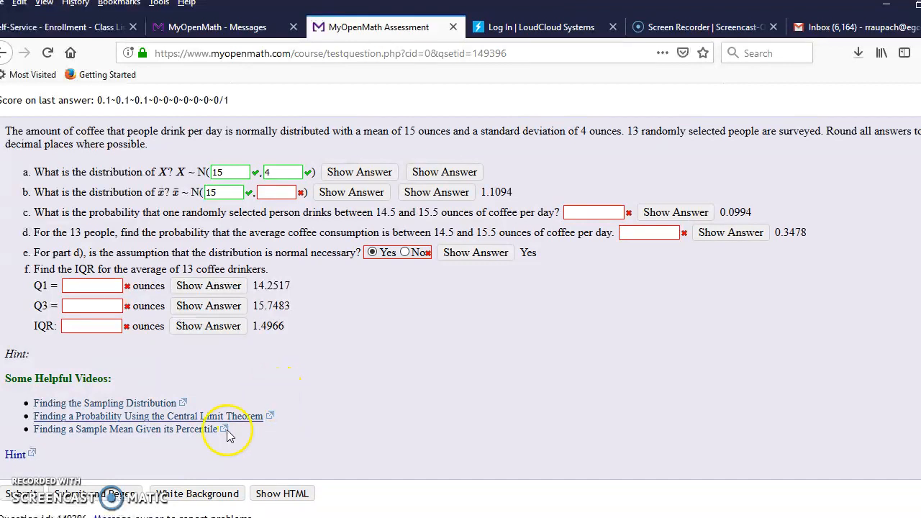